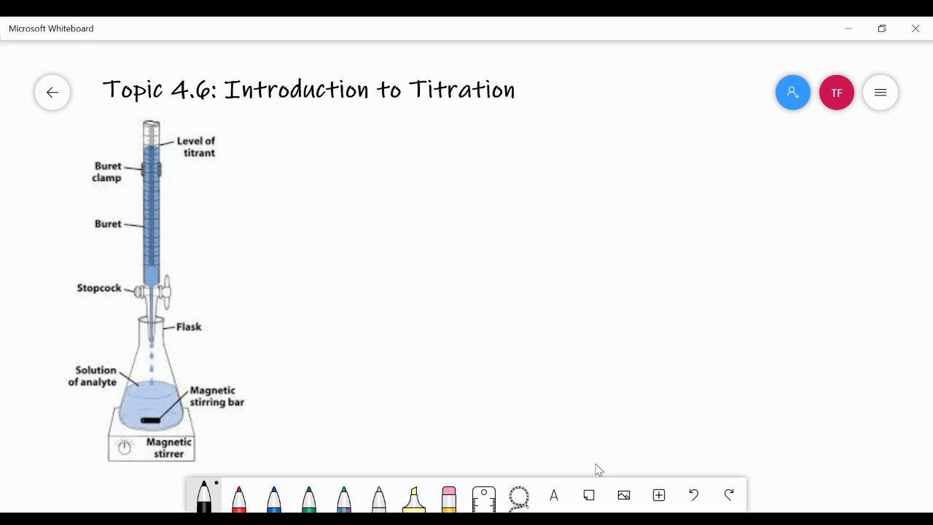
{"action": "mouse_move", "coordinate": [265, 221]}
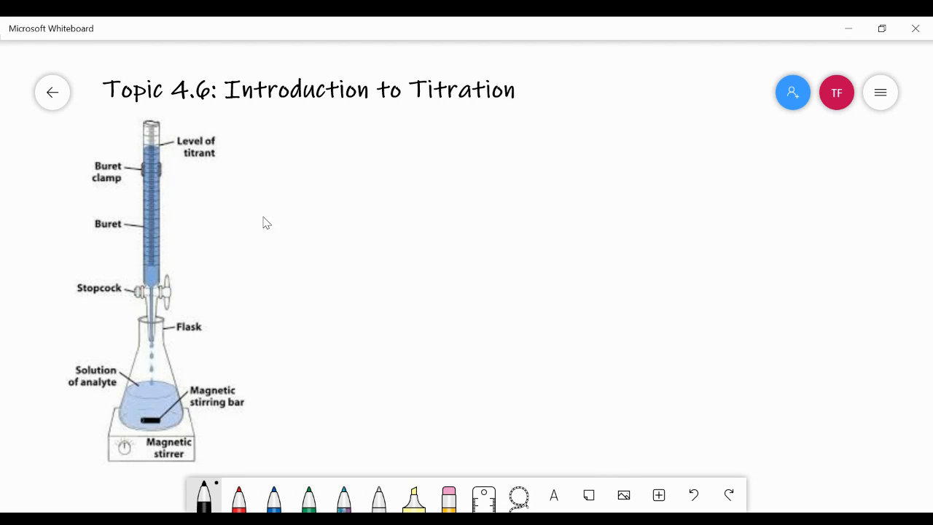
{"action": "mouse_move", "coordinate": [157, 307]}
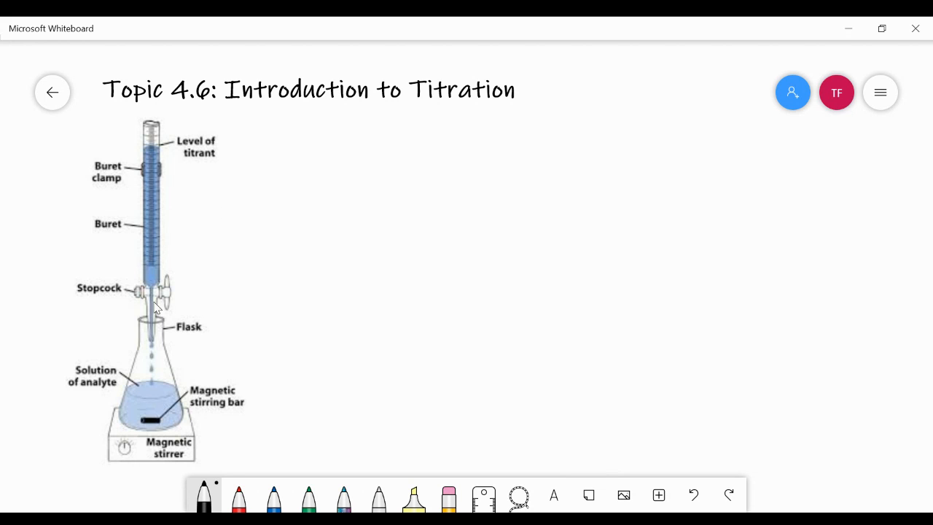
{"action": "mouse_move", "coordinate": [175, 289]}
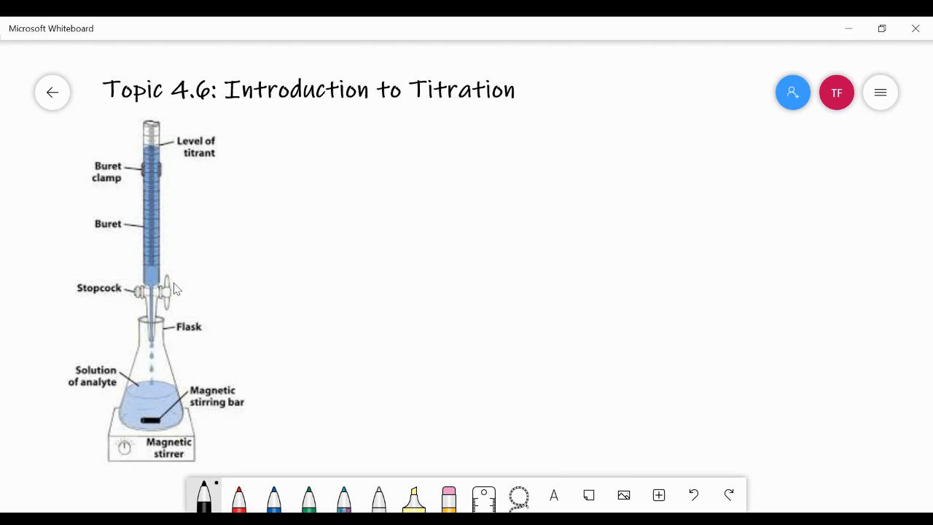
{"action": "mouse_move", "coordinate": [133, 201]}
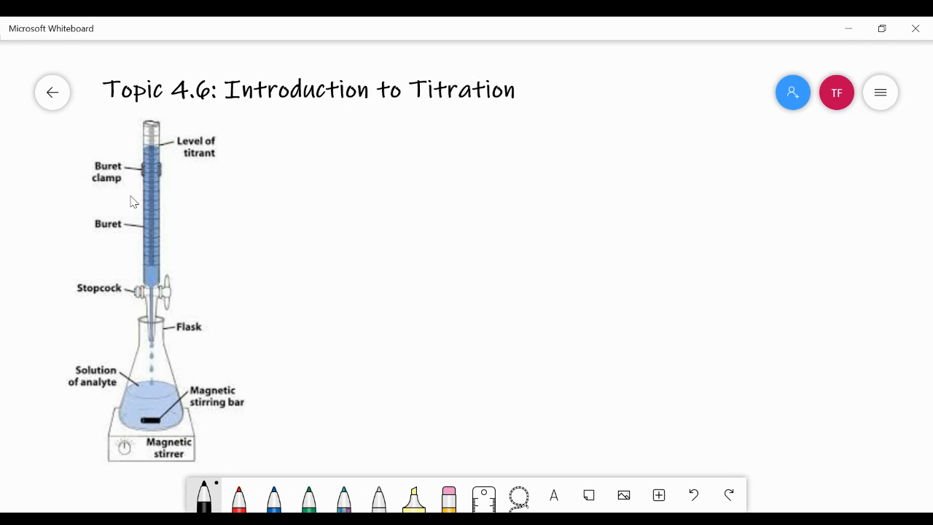
{"action": "mouse_move", "coordinate": [161, 198]}
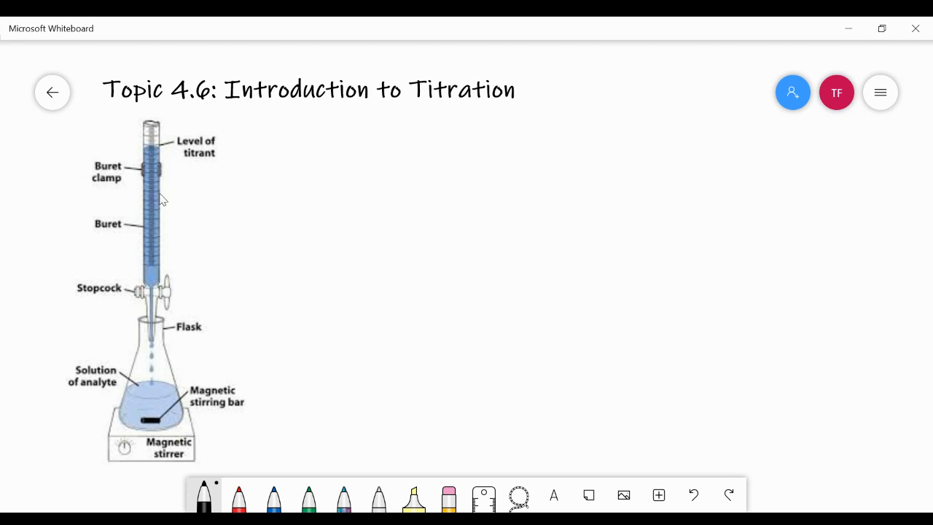
{"action": "mouse_move", "coordinate": [158, 163]}
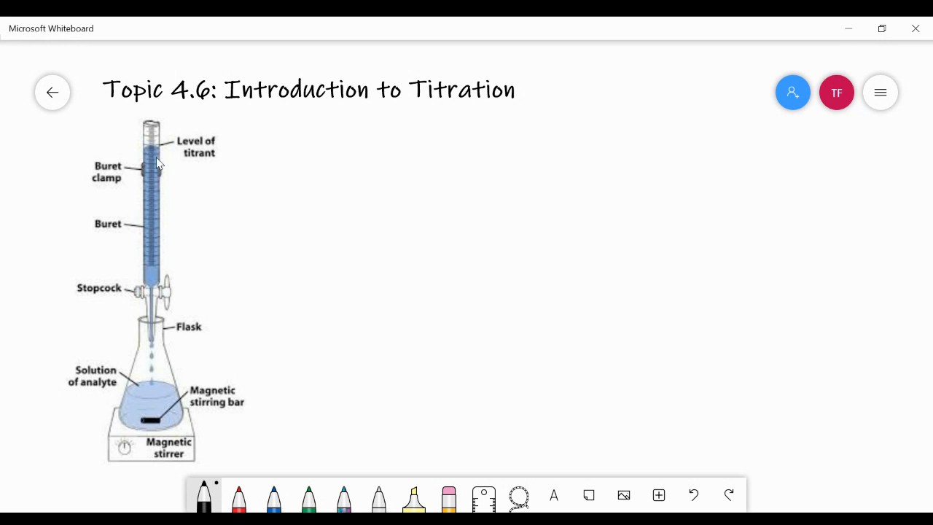
{"action": "mouse_move", "coordinate": [162, 246]}
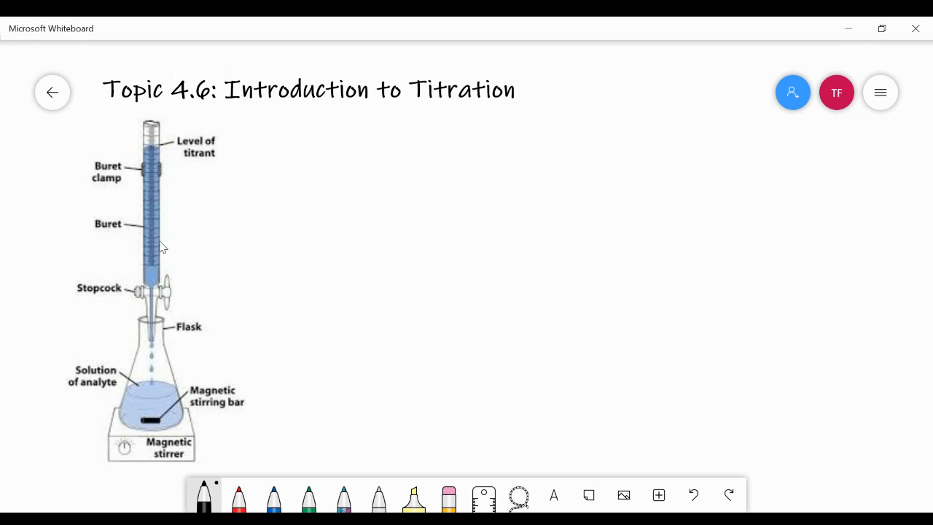
{"action": "mouse_move", "coordinate": [170, 200]}
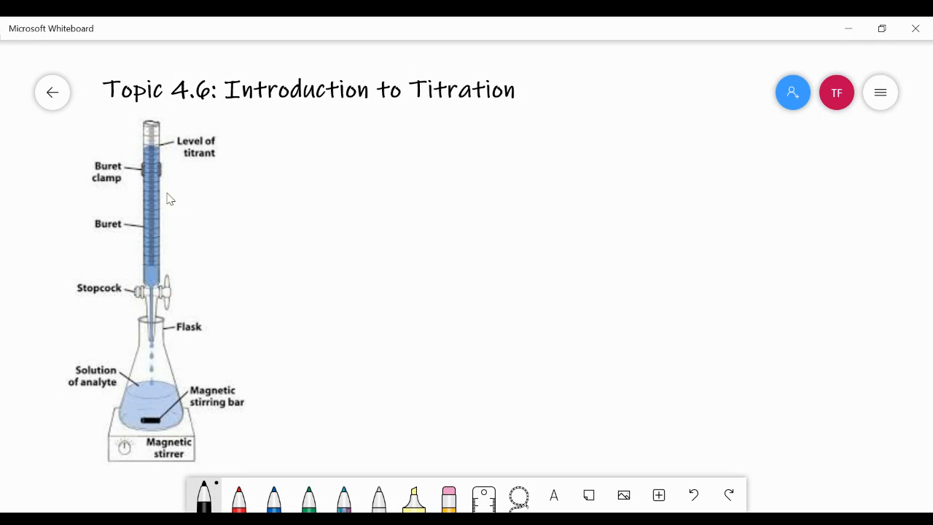
{"action": "mouse_move", "coordinate": [201, 169]}
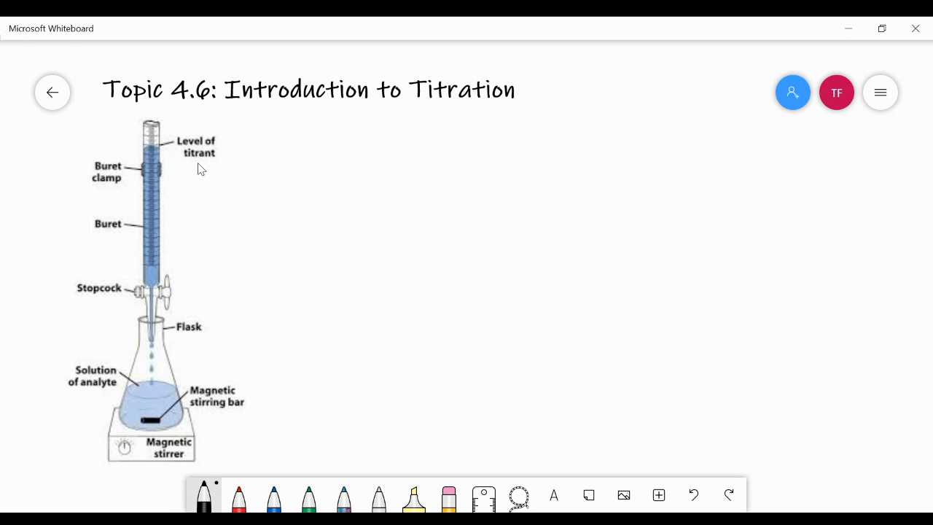
{"action": "mouse_move", "coordinate": [191, 165]}
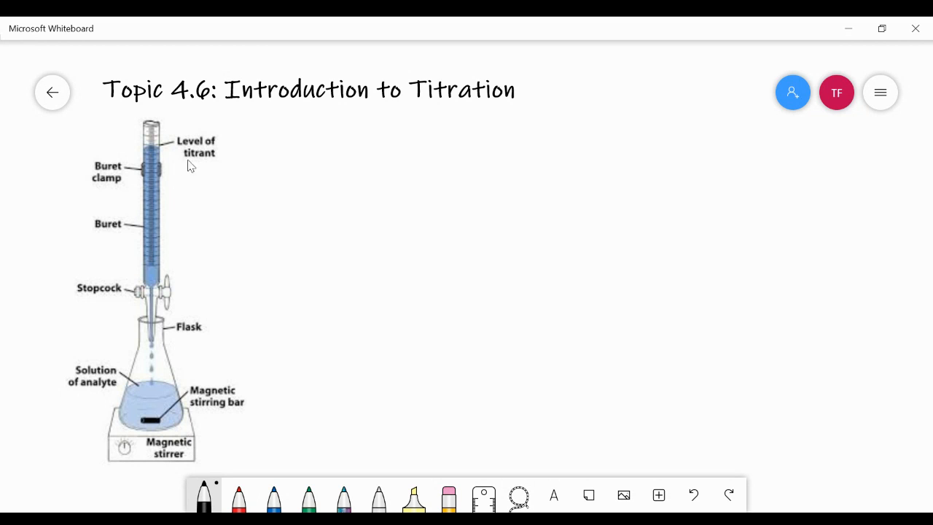
{"action": "mouse_move", "coordinate": [143, 197]}
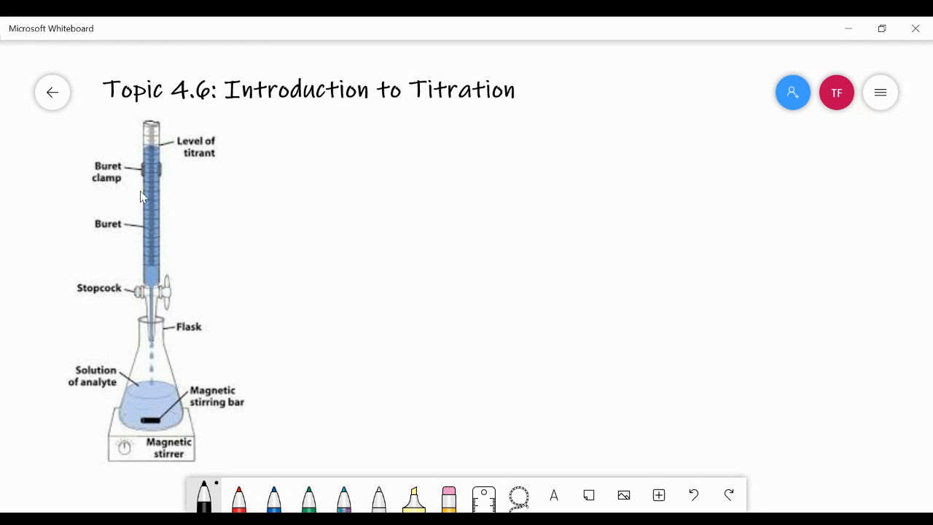
{"action": "mouse_move", "coordinate": [155, 195]}
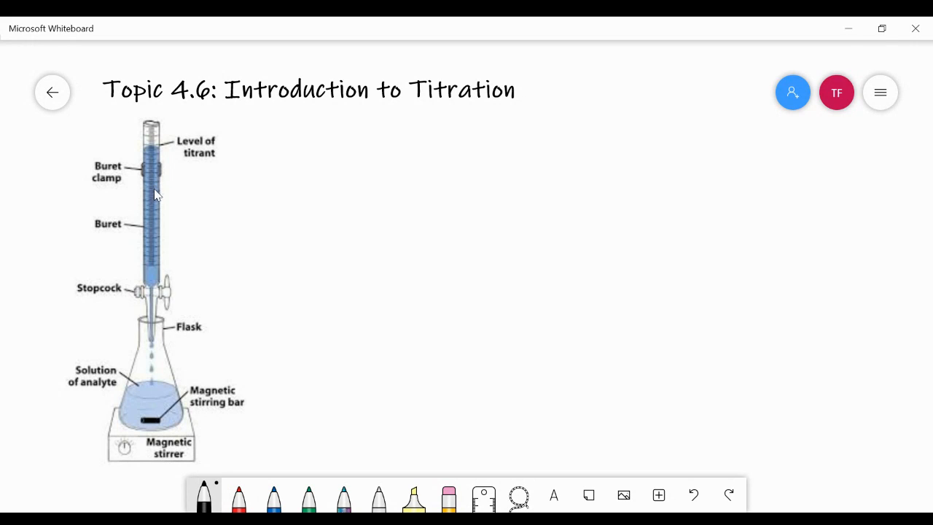
{"action": "mouse_move", "coordinate": [161, 393]}
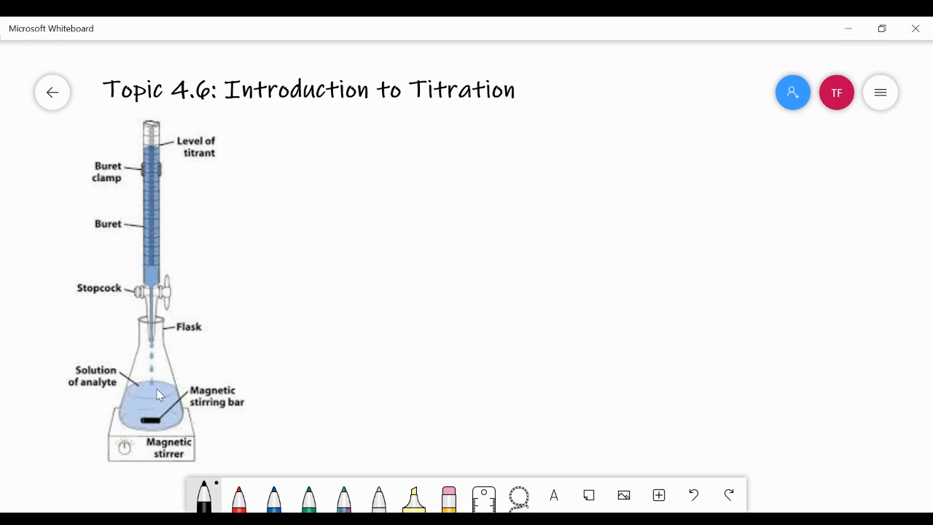
{"action": "mouse_move", "coordinate": [161, 385]}
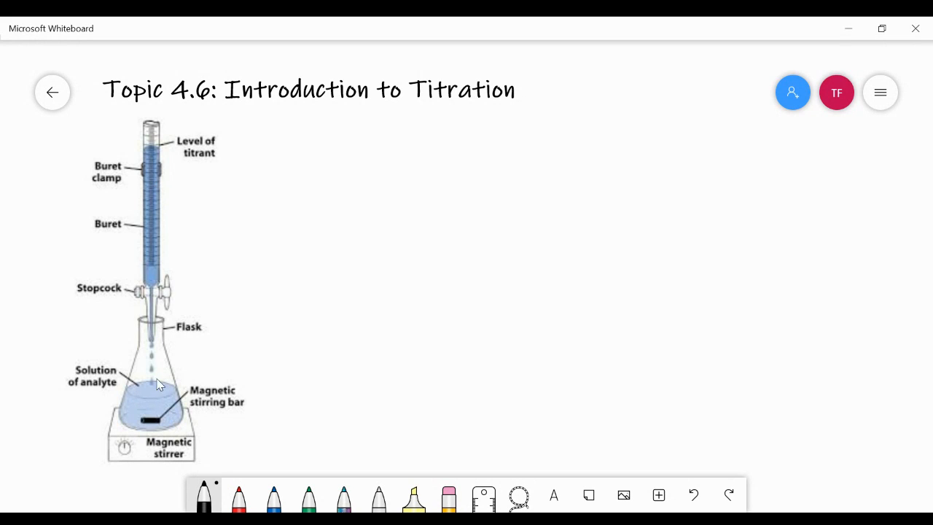
{"action": "mouse_move", "coordinate": [160, 397]}
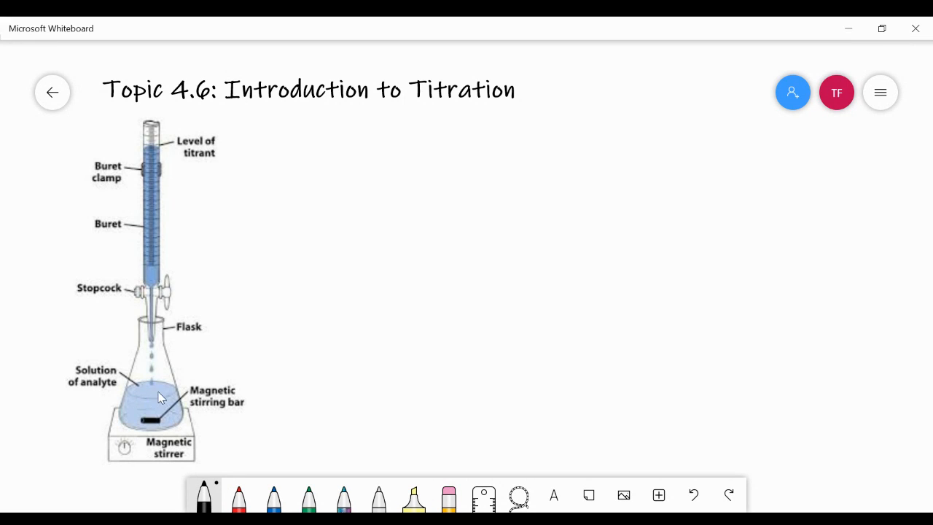
{"action": "mouse_move", "coordinate": [157, 405]}
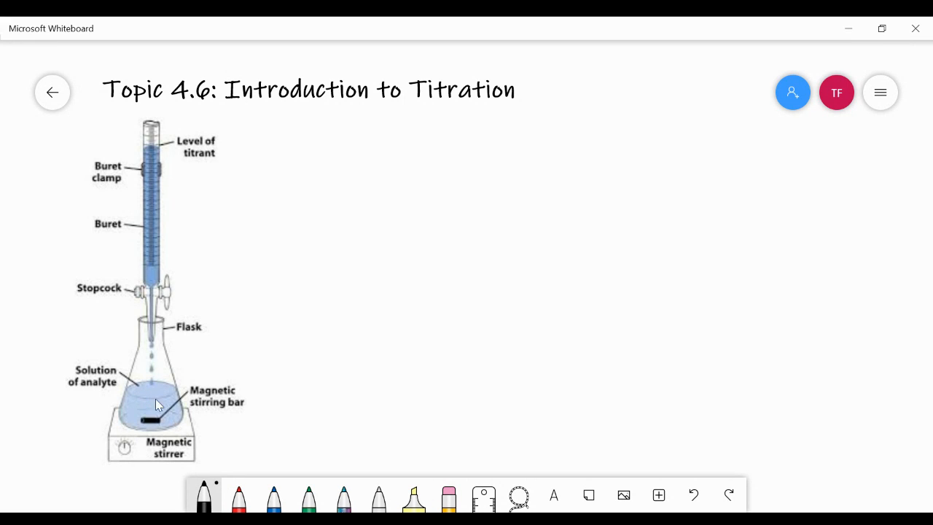
{"action": "mouse_move", "coordinate": [148, 184]}
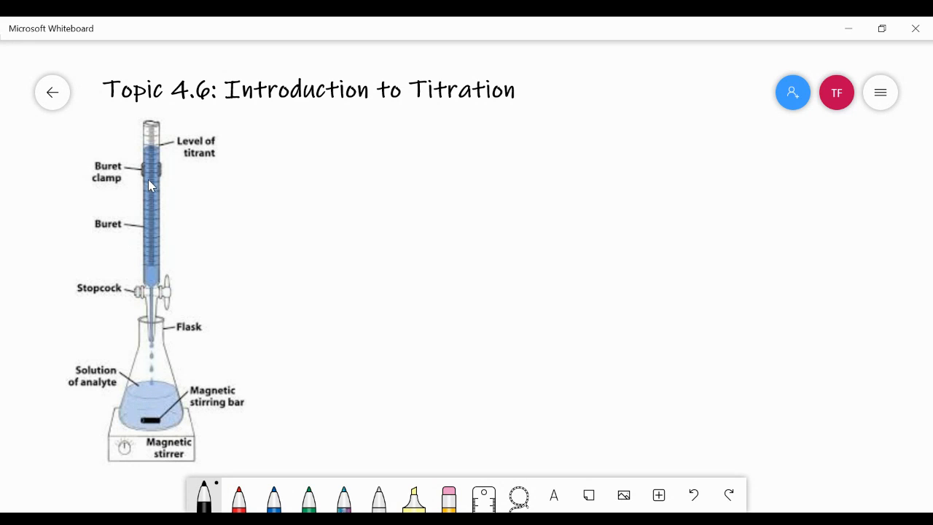
{"action": "mouse_move", "coordinate": [166, 401]}
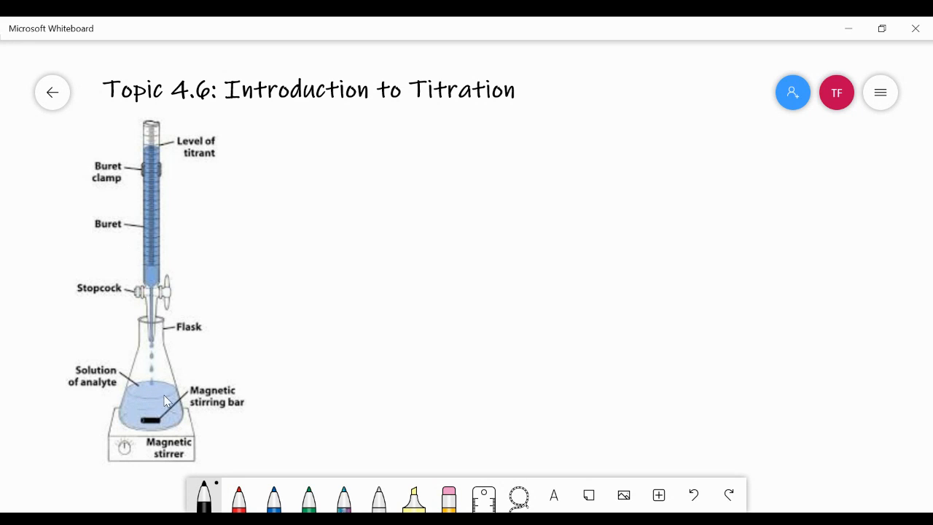
{"action": "mouse_move", "coordinate": [140, 396]}
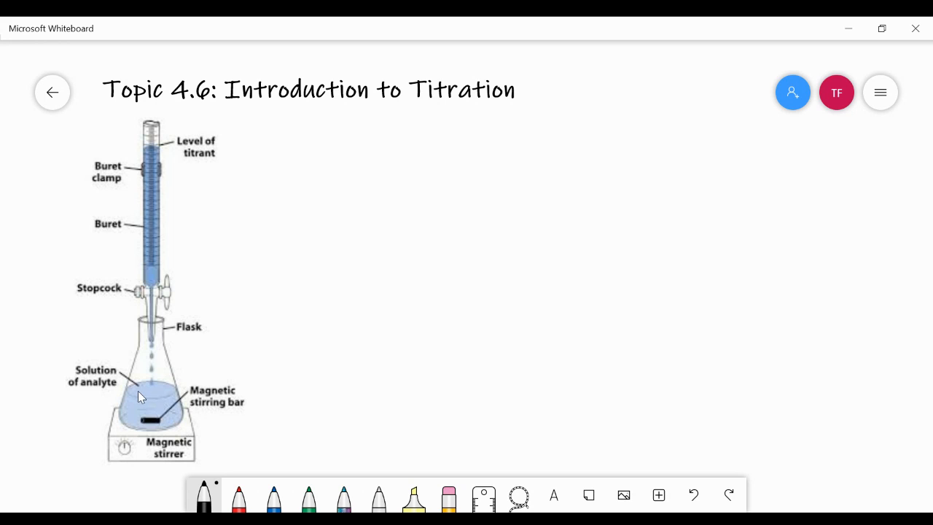
{"action": "mouse_move", "coordinate": [188, 168]}
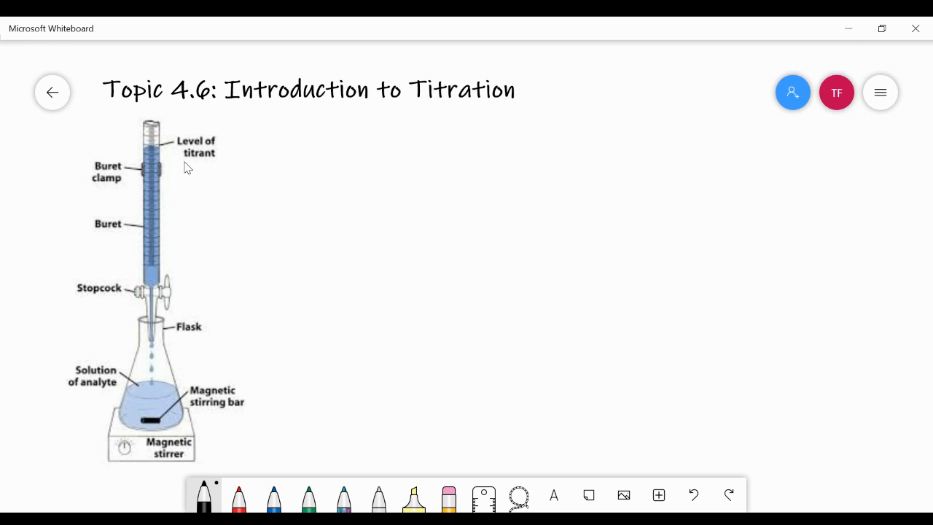
{"action": "mouse_move", "coordinate": [116, 399]}
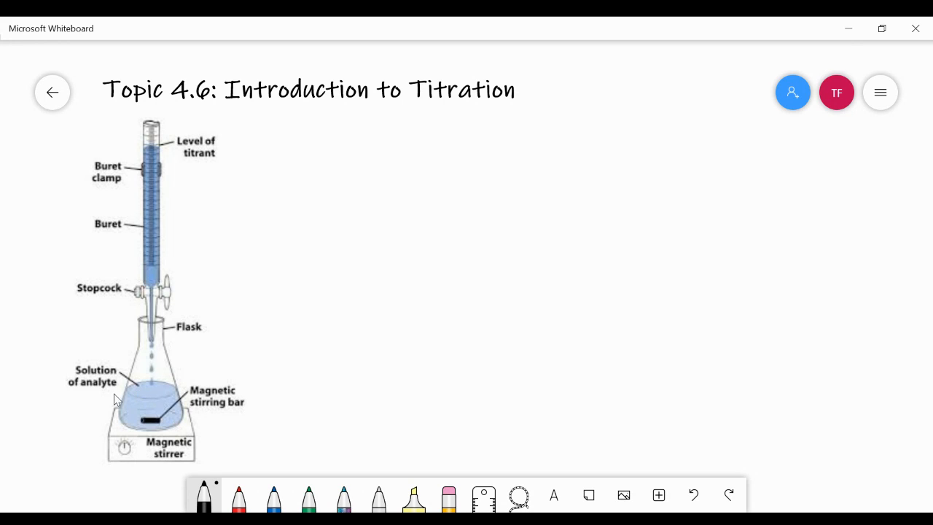
{"action": "mouse_move", "coordinate": [148, 207]}
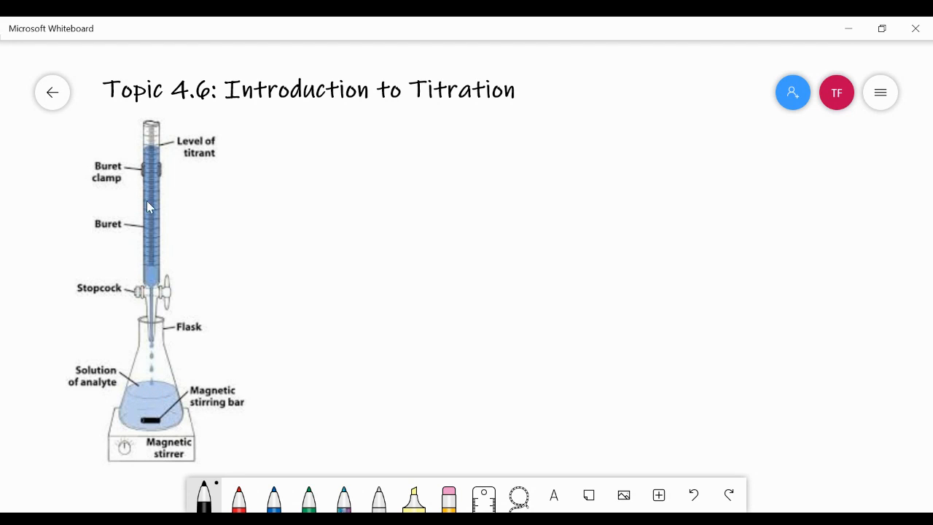
{"action": "mouse_move", "coordinate": [154, 276]}
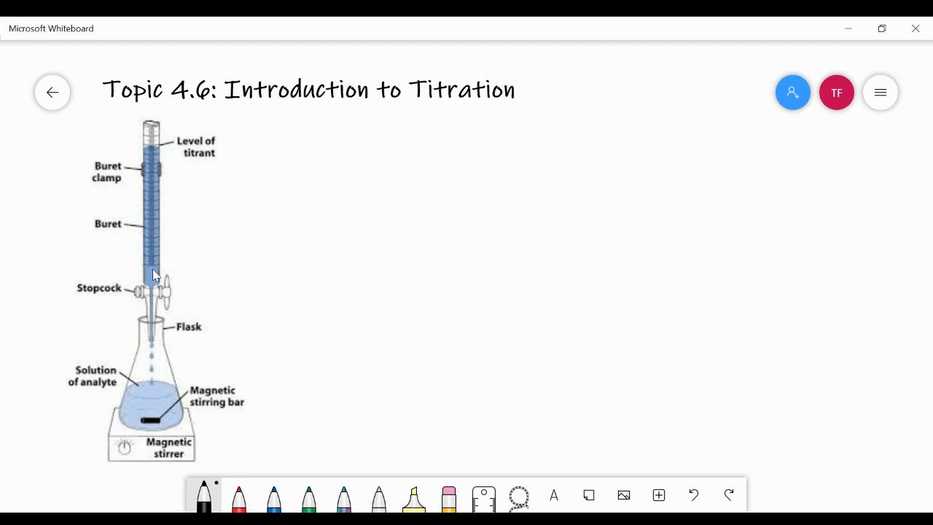
{"action": "mouse_move", "coordinate": [174, 285]}
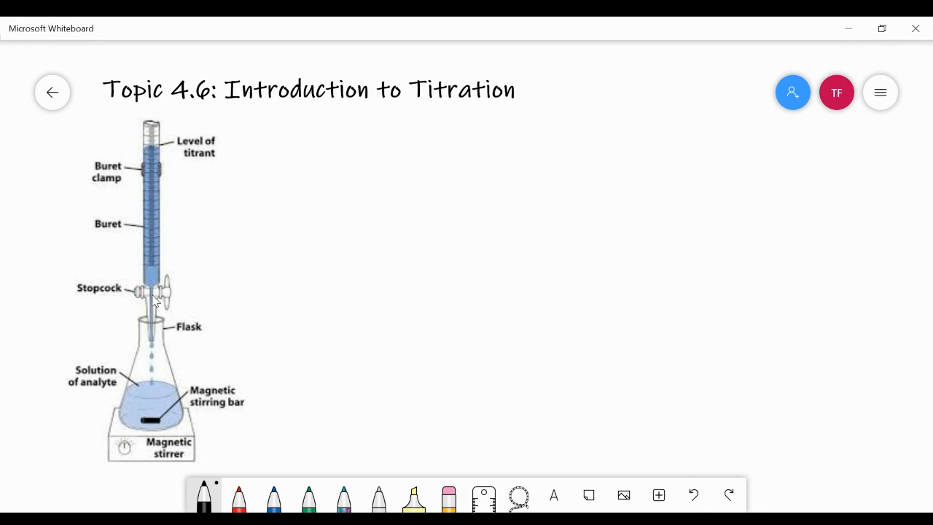
{"action": "mouse_move", "coordinate": [172, 301]}
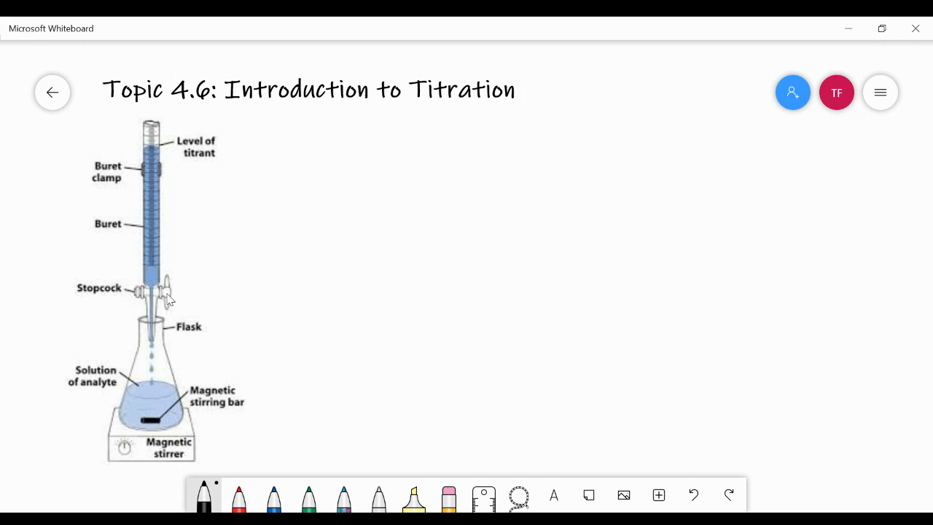
{"action": "mouse_move", "coordinate": [149, 351]}
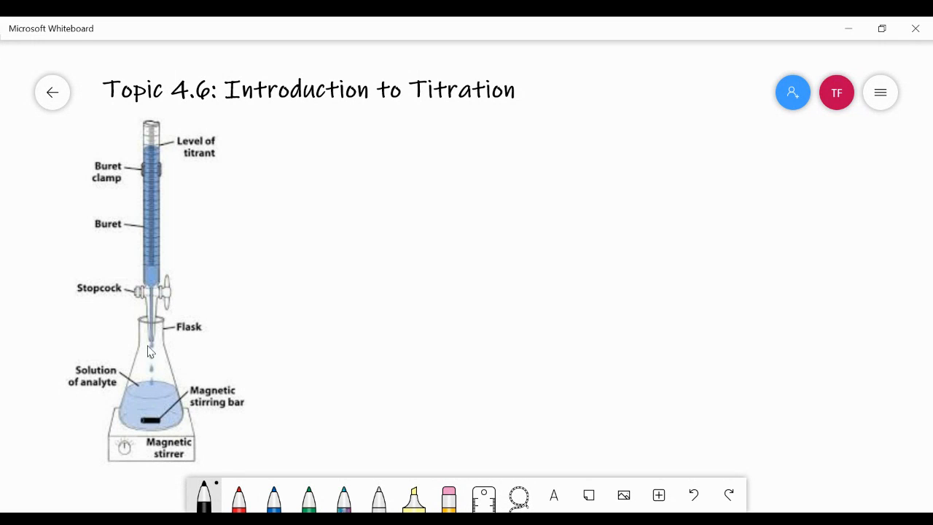
{"action": "mouse_move", "coordinate": [154, 365]}
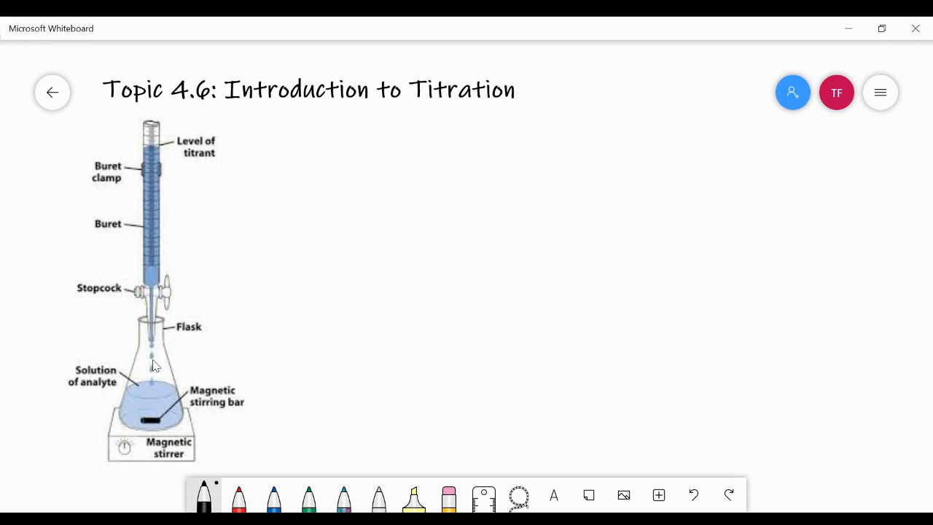
{"action": "mouse_move", "coordinate": [154, 391]}
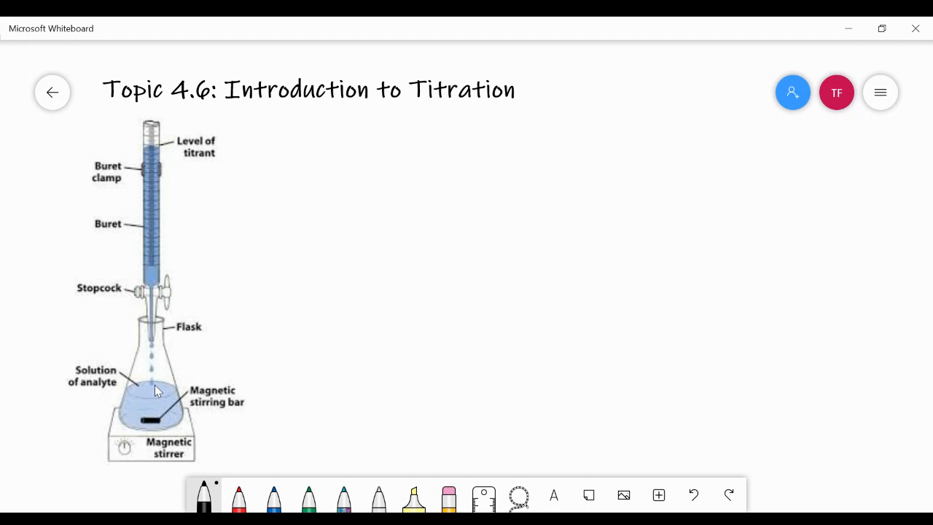
{"action": "mouse_move", "coordinate": [182, 333]}
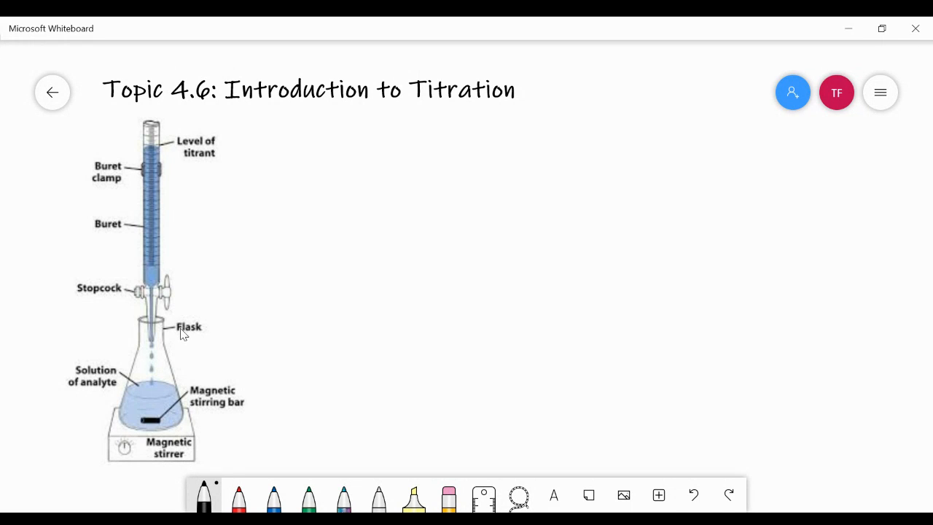
{"action": "mouse_move", "coordinate": [172, 424]}
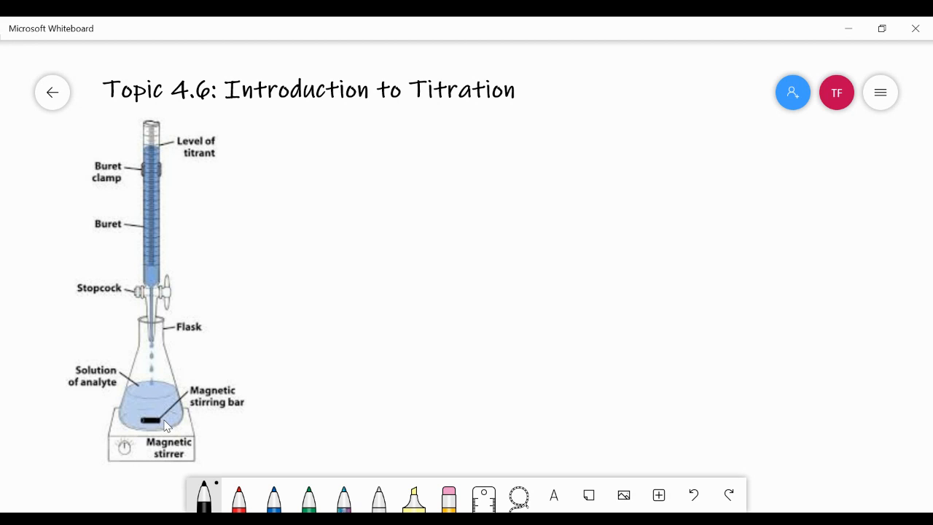
{"action": "mouse_move", "coordinate": [166, 400]}
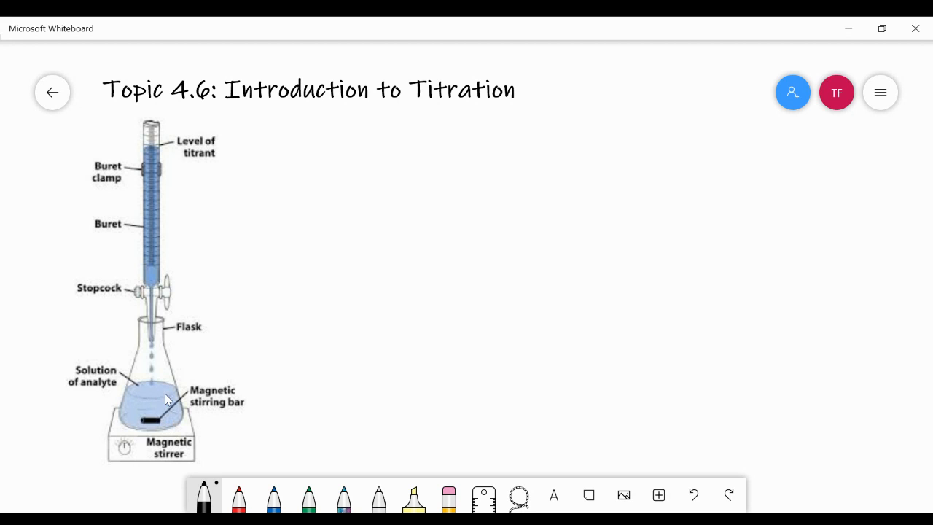
{"action": "mouse_move", "coordinate": [159, 410]}
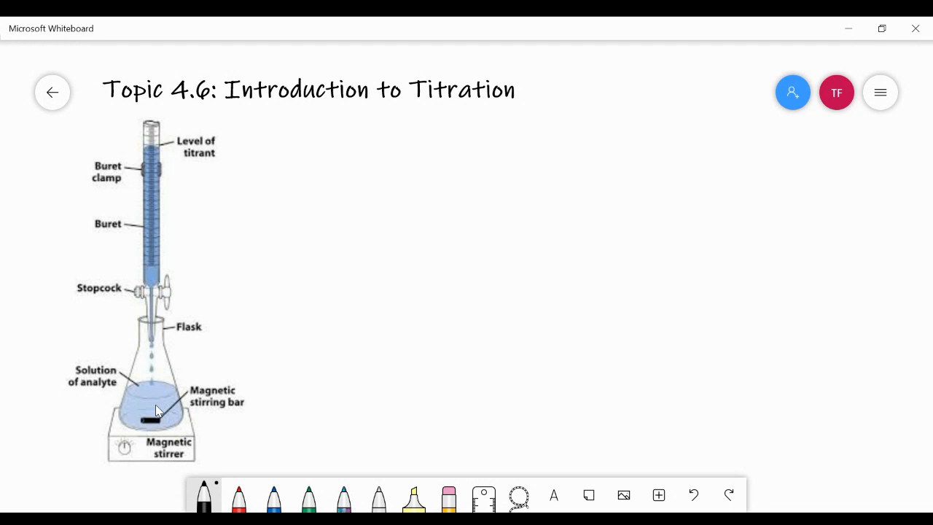
{"action": "mouse_move", "coordinate": [175, 385]}
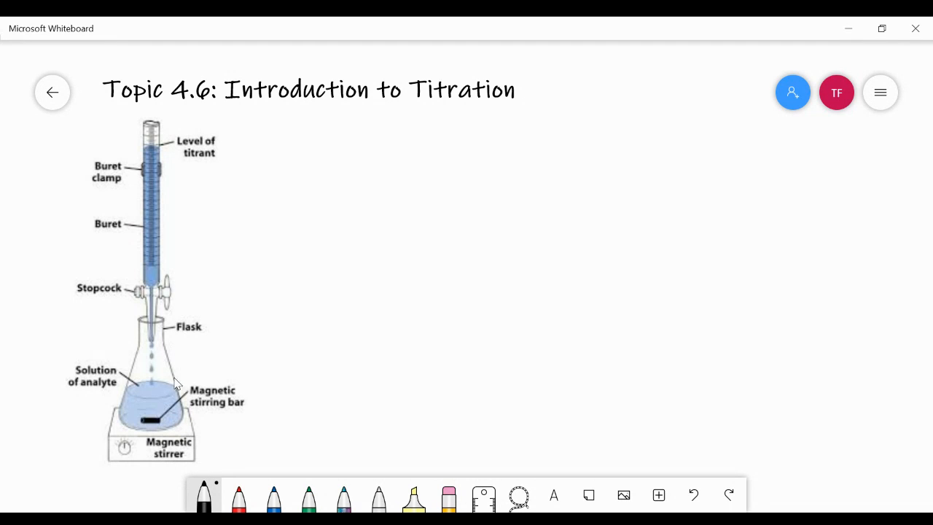
{"action": "mouse_move", "coordinate": [170, 382]}
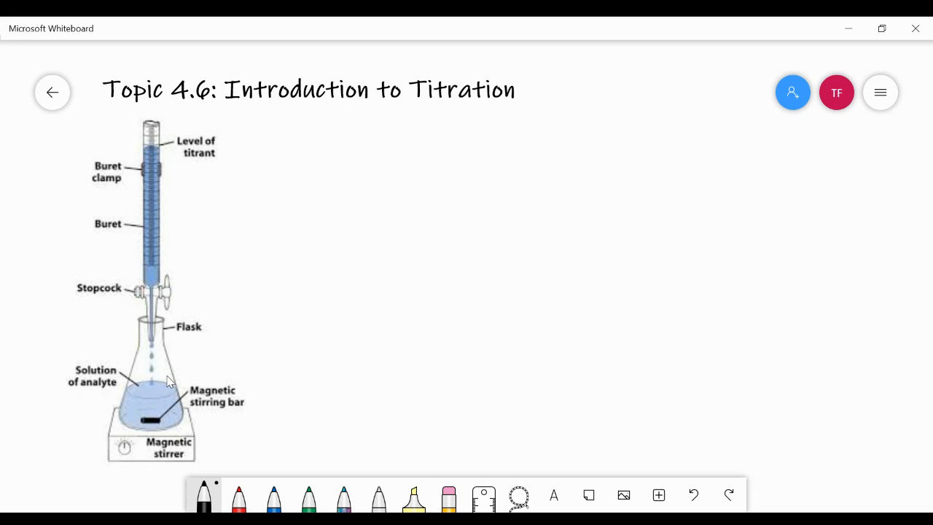
{"action": "mouse_move", "coordinate": [284, 192]}
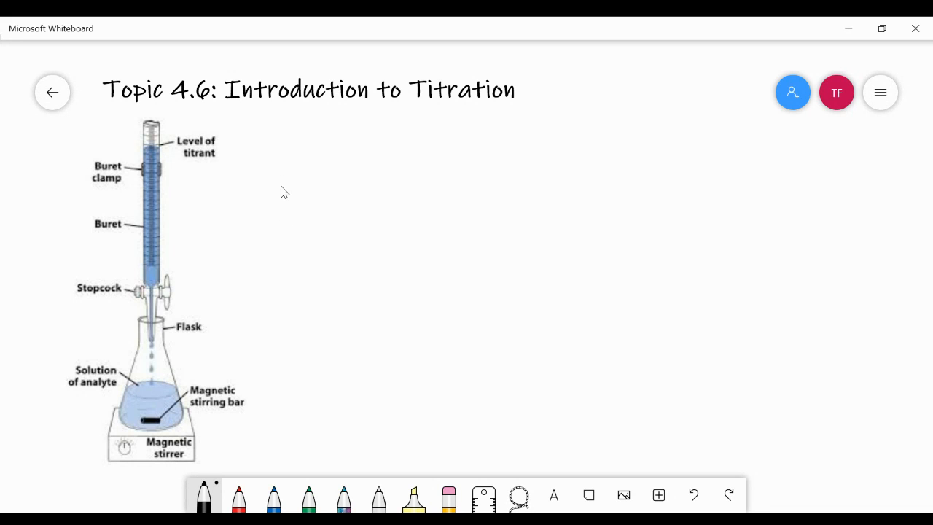
{"action": "mouse_move", "coordinate": [315, 186]}
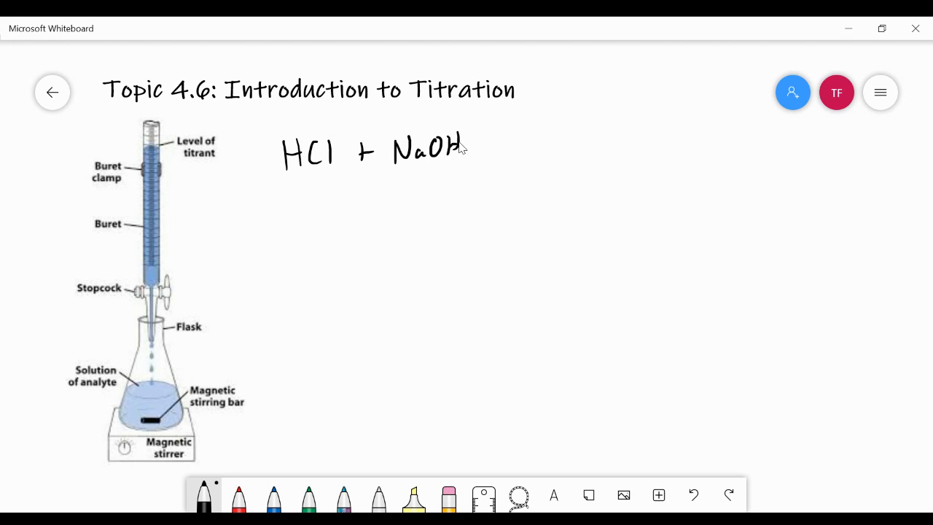
{"action": "mouse_move", "coordinate": [465, 181]}
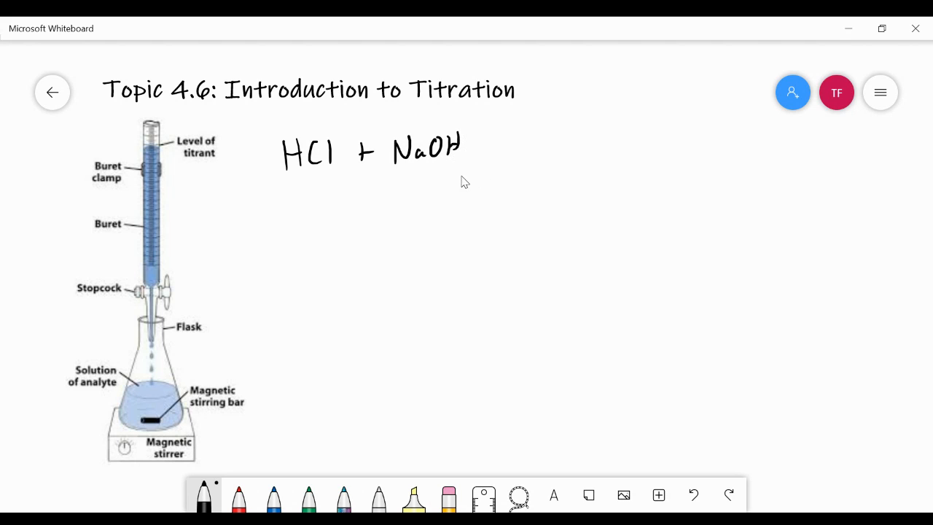
Ink the reaction arrow and the products H2O + NaCl to complete HCl + NaOH → H2O + NaCl.
{"action": "left_click_drag", "start_coordinate": [474, 150], "coordinate": [519, 149]}
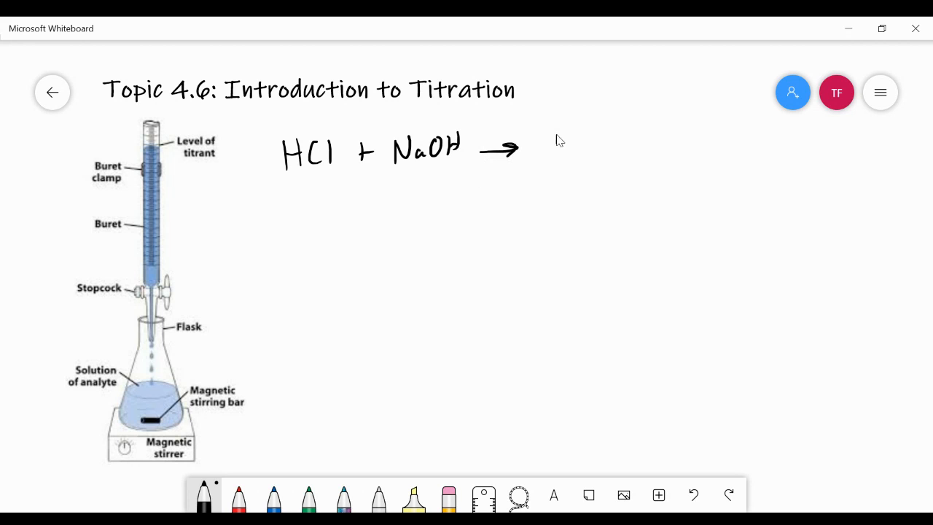
{"action": "left_click_drag", "start_coordinate": [557, 153], "coordinate": [638, 146]}
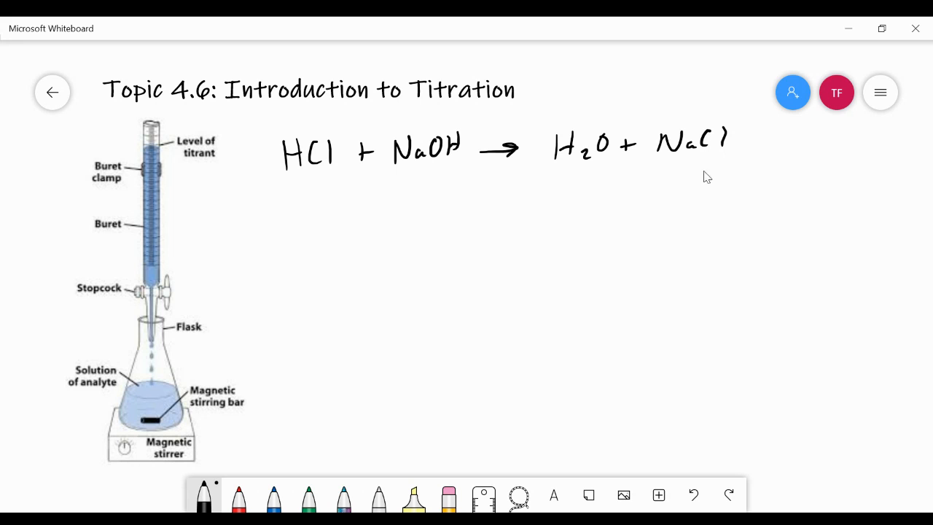
{"action": "mouse_move", "coordinate": [347, 219]}
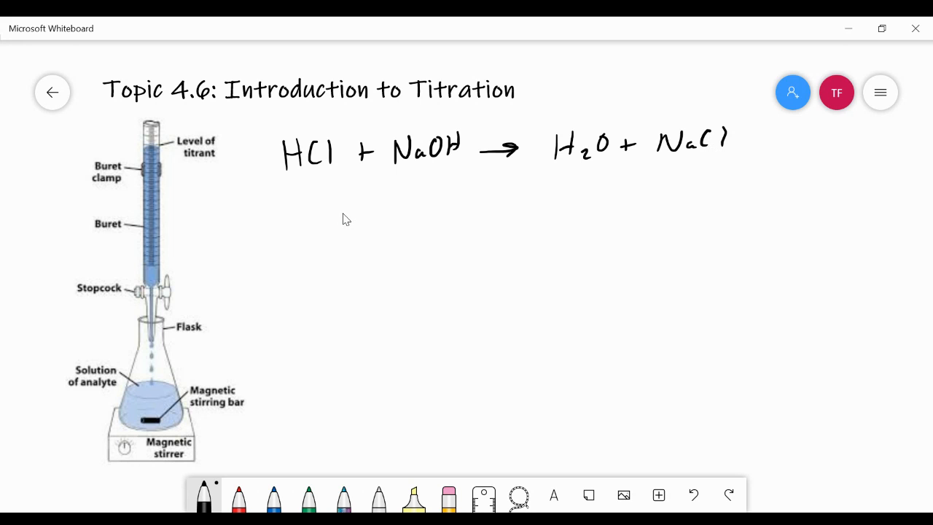
{"action": "mouse_move", "coordinate": [338, 218]}
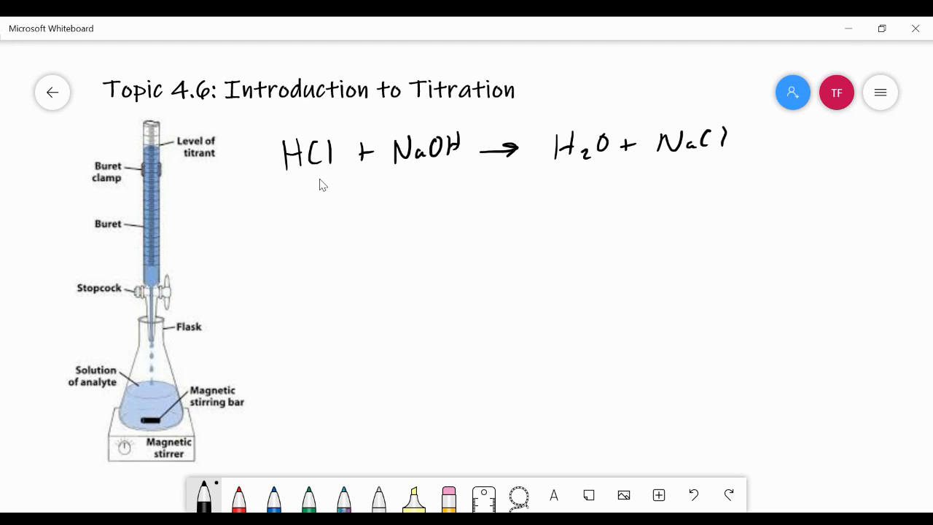
{"action": "mouse_move", "coordinate": [388, 210]}
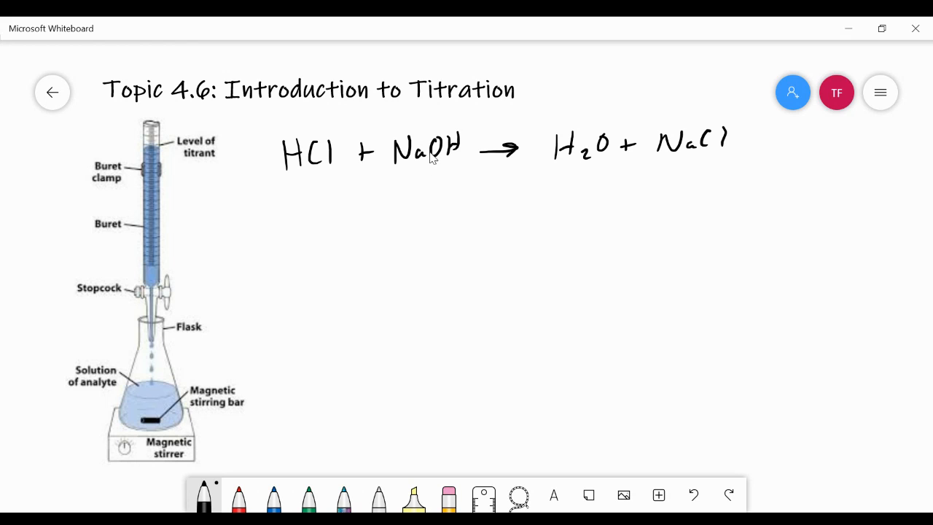
{"action": "mouse_move", "coordinate": [324, 131]}
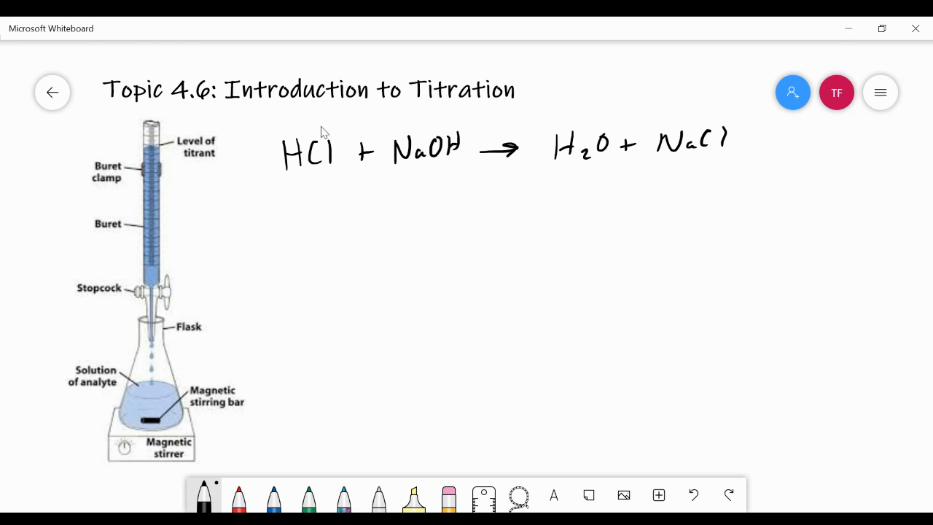
{"action": "mouse_move", "coordinate": [306, 159]}
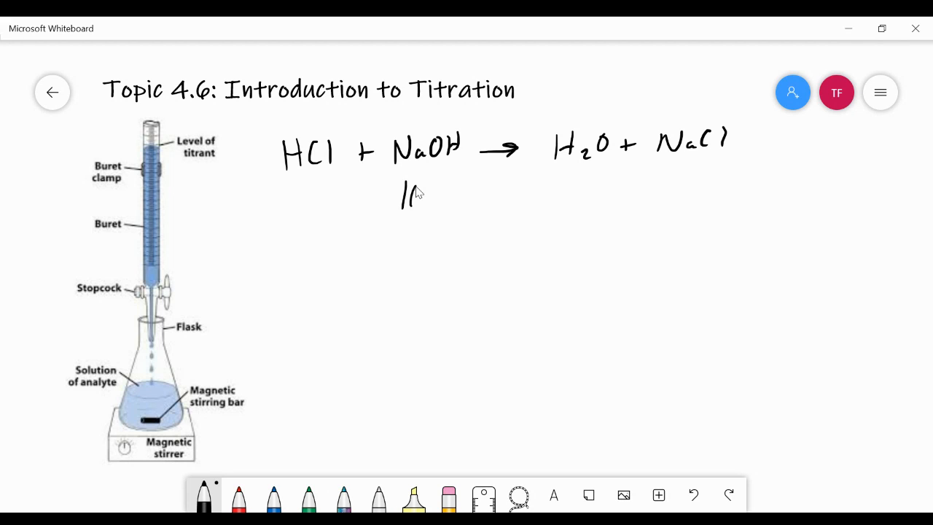
Write '10mL' beneath the reactants and draw two curved arrows from HCl pointing to it.
{"action": "left_click_drag", "start_coordinate": [401, 197], "coordinate": [460, 207]}
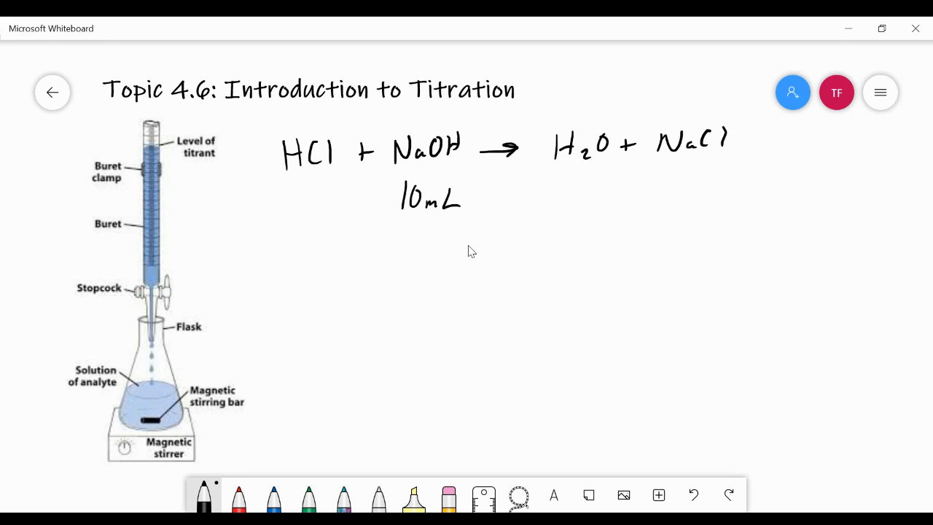
{"action": "mouse_move", "coordinate": [385, 234]}
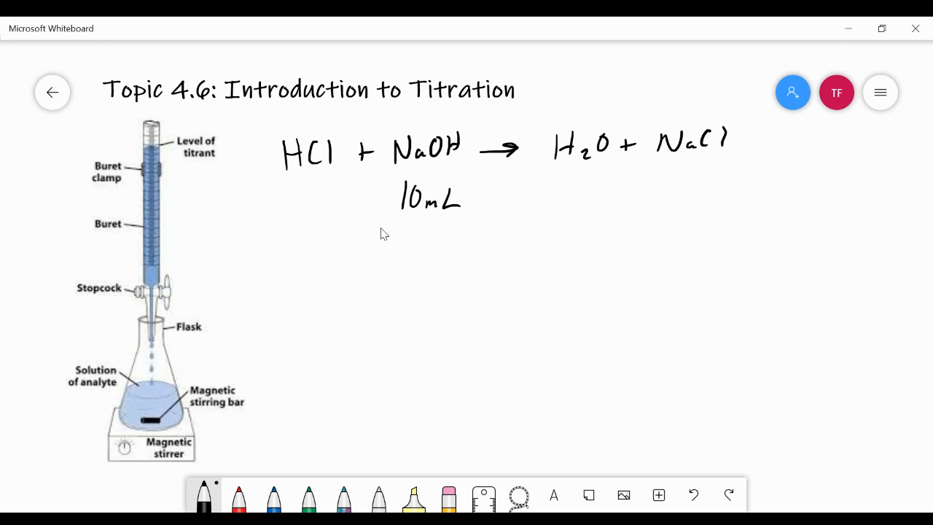
{"action": "mouse_move", "coordinate": [306, 181]}
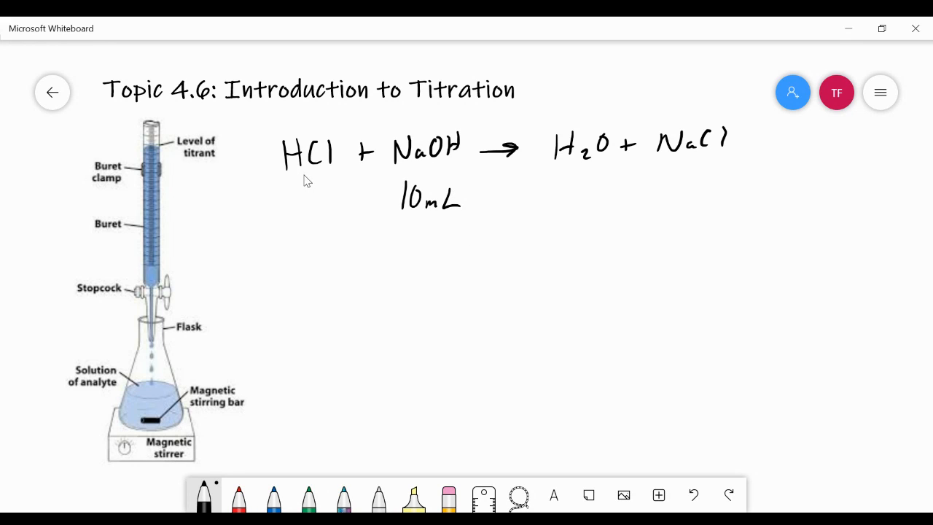
{"action": "mouse_move", "coordinate": [153, 251]}
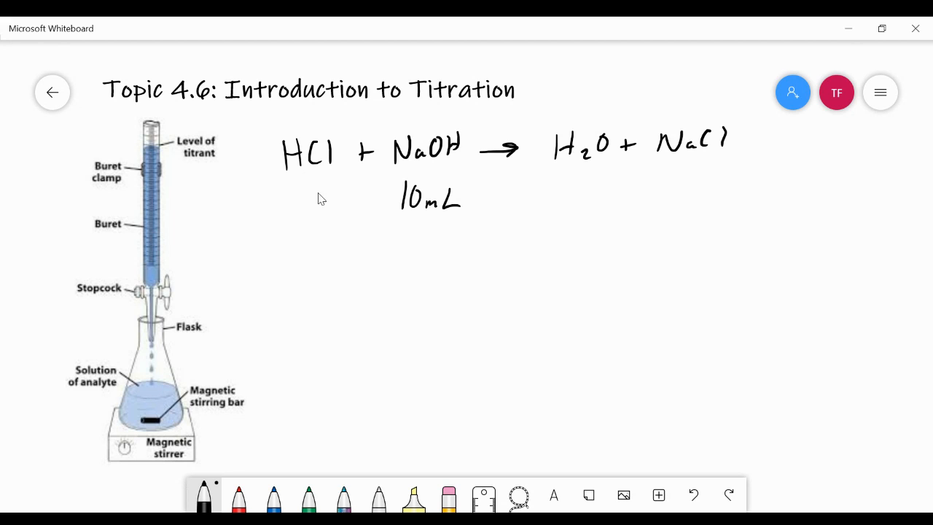
{"action": "left_click_drag", "start_coordinate": [315, 178], "coordinate": [390, 217]}
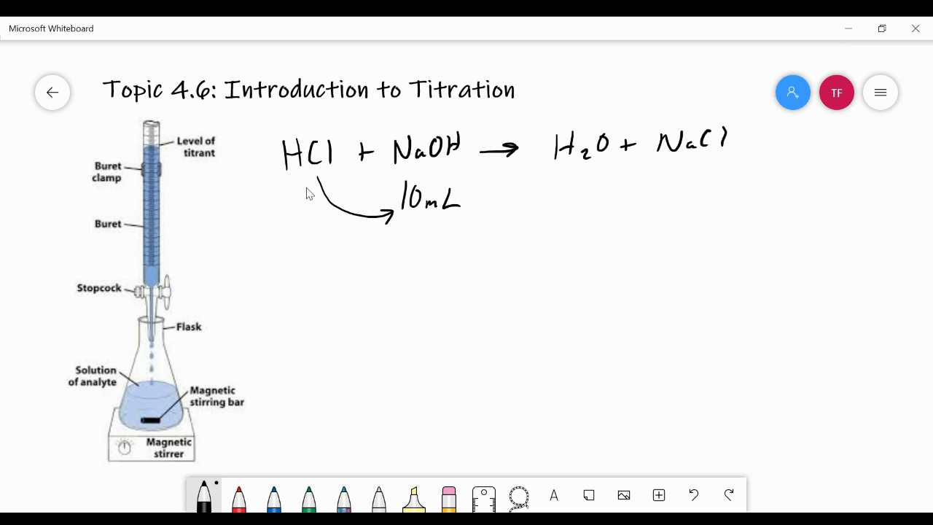
{"action": "left_click_drag", "start_coordinate": [315, 178], "coordinate": [410, 226]}
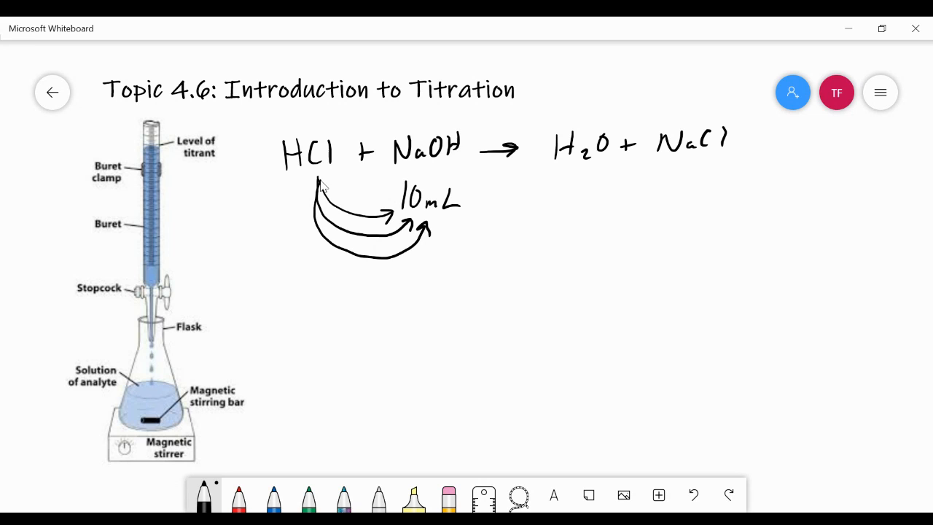
{"action": "mouse_move", "coordinate": [318, 172]}
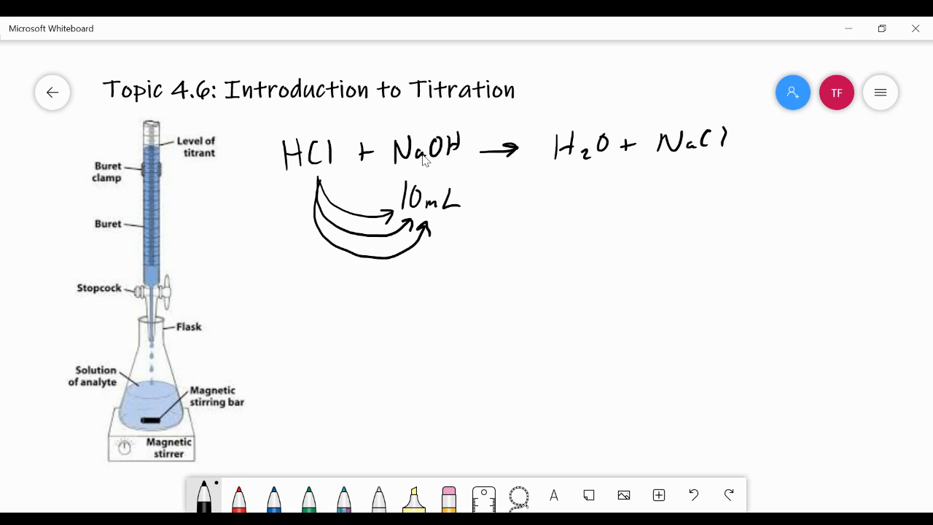
{"action": "mouse_move", "coordinate": [569, 280]}
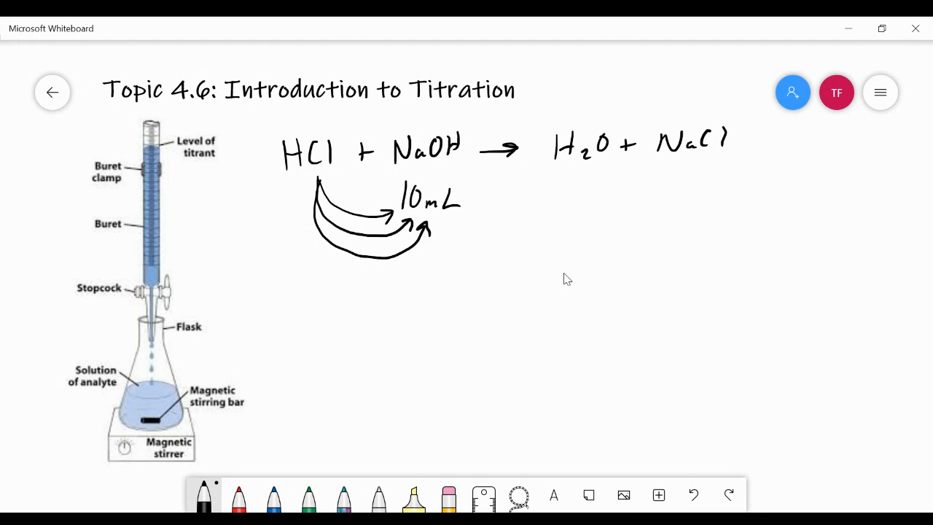
Write a column of four NaOH to start the neutralization tally.
{"action": "left_click_drag", "start_coordinate": [612, 274], "coordinate": [663, 280]}
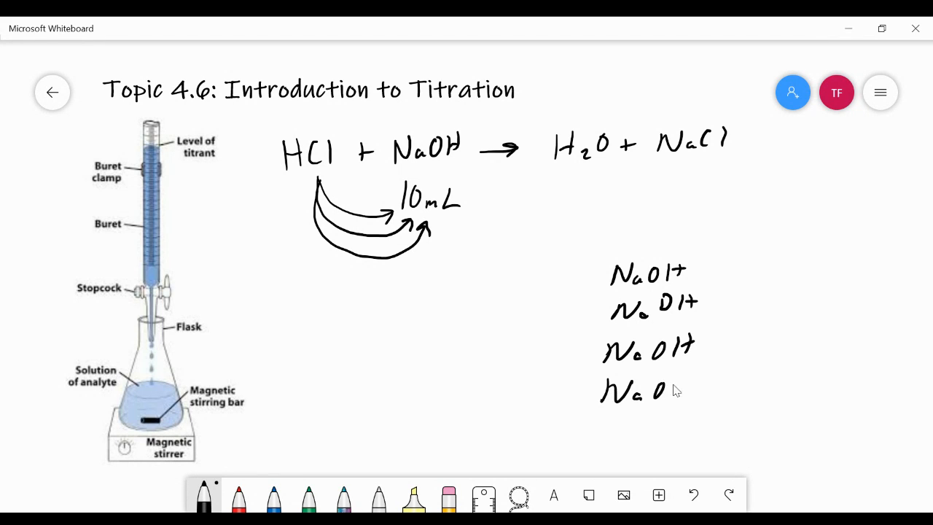
{"action": "left_click_drag", "start_coordinate": [659, 394], "coordinate": [688, 386]}
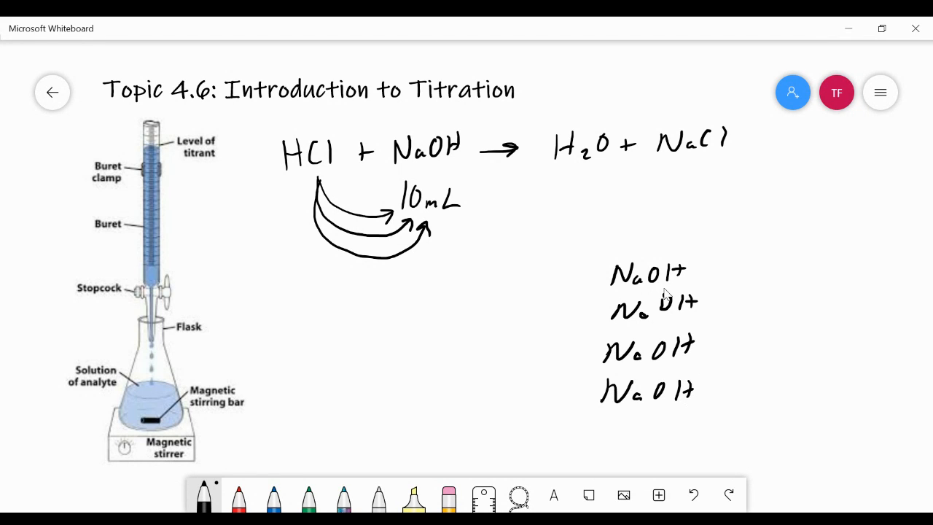
{"action": "mouse_move", "coordinate": [499, 295]}
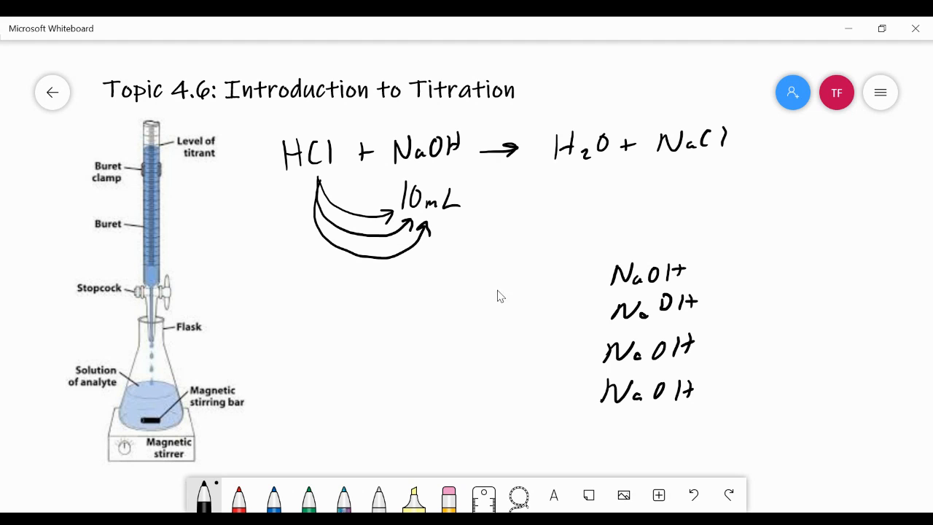
Write four HCl beside the NaOH column, strike through each pair, and label 'equivalence pt' beside the tally.
{"action": "left_click_drag", "start_coordinate": [496, 299], "coordinate": [542, 299]}
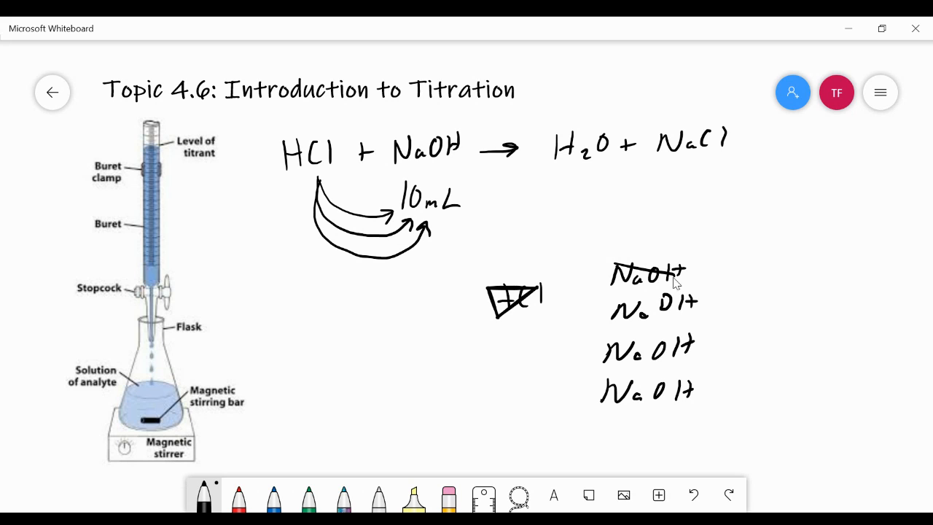
{"action": "mouse_move", "coordinate": [692, 345]}
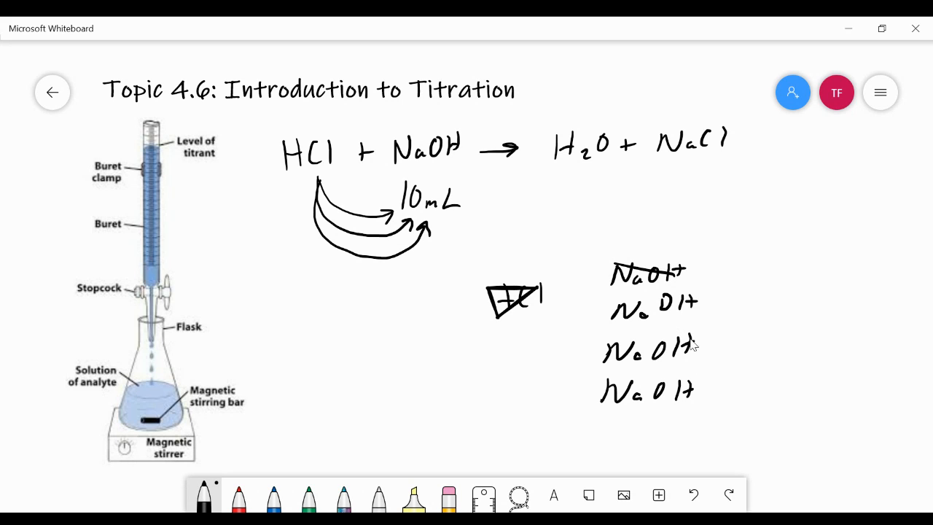
{"action": "mouse_move", "coordinate": [641, 378]}
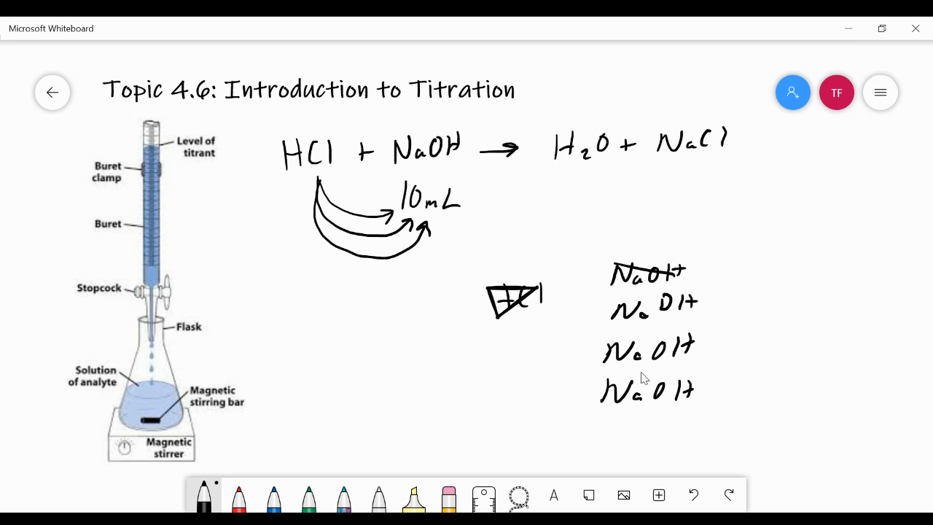
{"action": "mouse_move", "coordinate": [394, 321]}
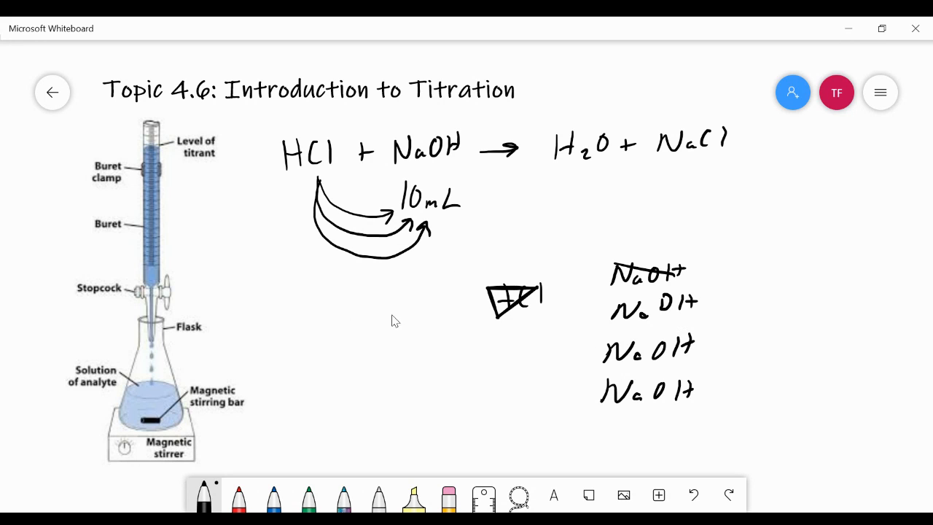
{"action": "mouse_move", "coordinate": [503, 333]}
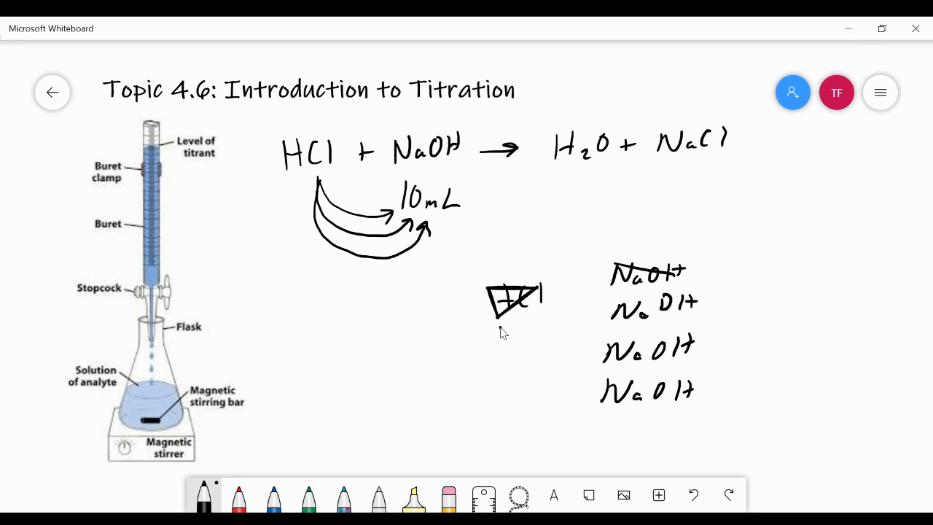
{"action": "left_click_drag", "start_coordinate": [499, 335], "coordinate": [543, 335]}
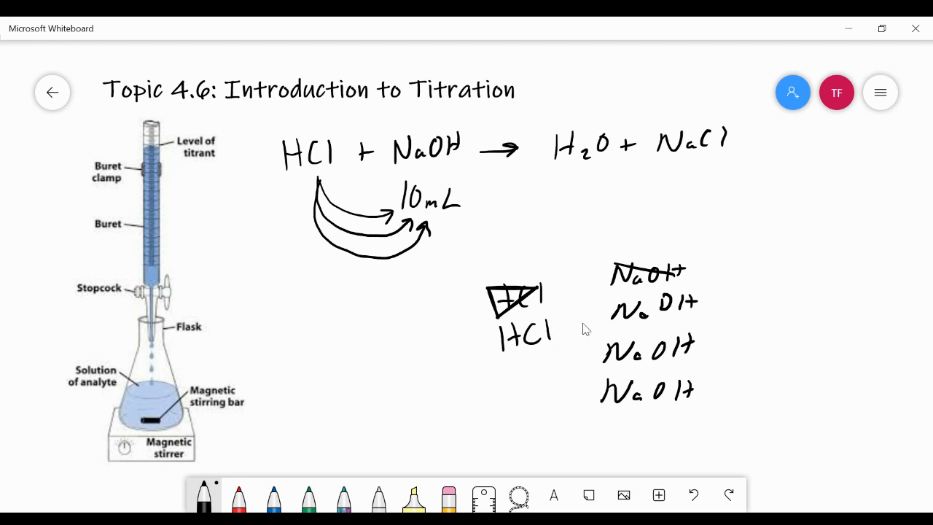
{"action": "mouse_move", "coordinate": [540, 344]}
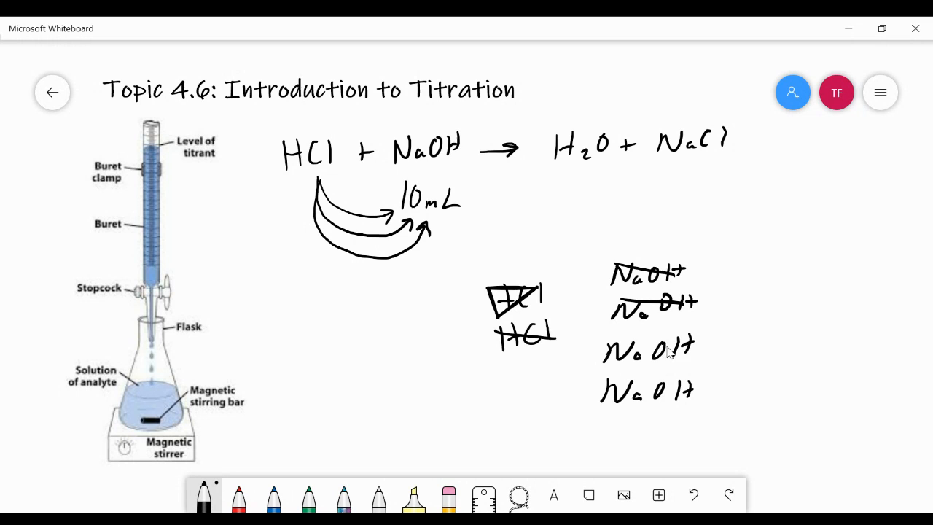
{"action": "mouse_move", "coordinate": [683, 378]}
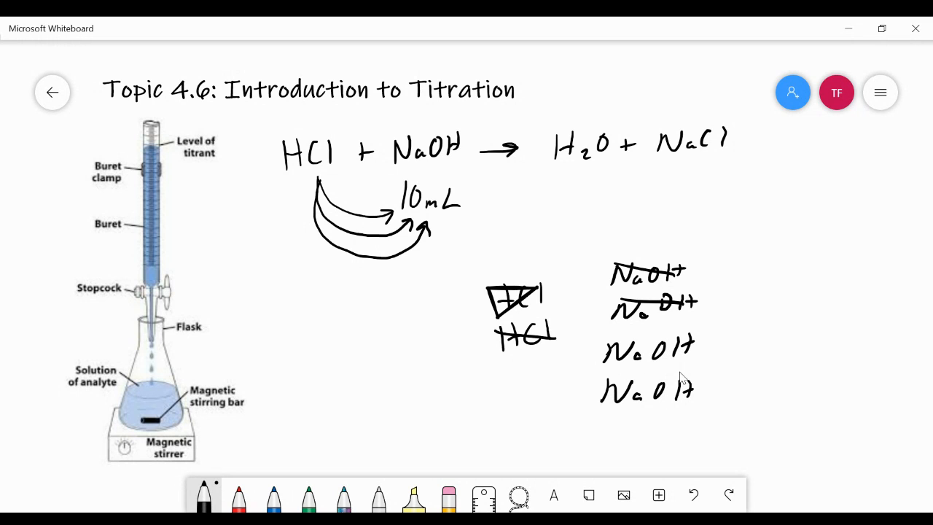
{"action": "left_click_drag", "start_coordinate": [503, 364], "coordinate": [518, 393]}
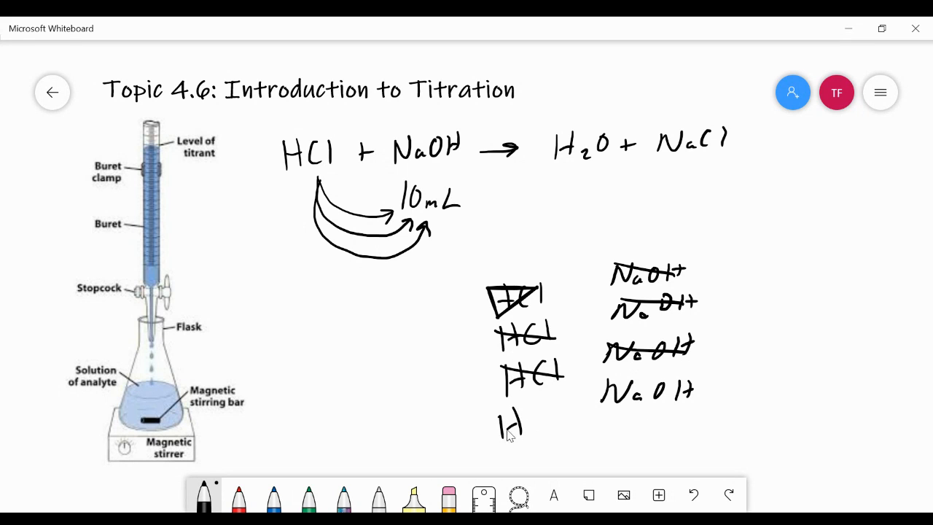
{"action": "left_click_drag", "start_coordinate": [496, 423], "coordinate": [562, 423]}
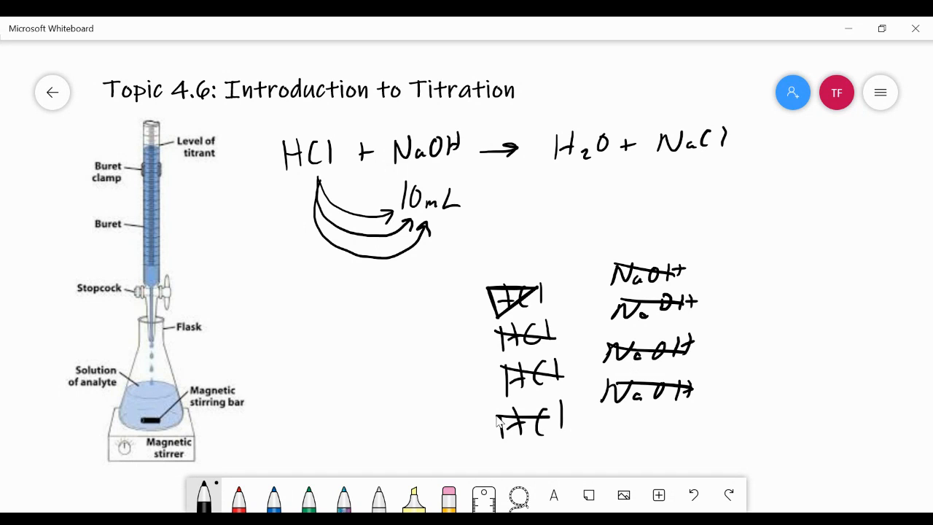
{"action": "left_click_drag", "start_coordinate": [503, 420], "coordinate": [595, 417]}
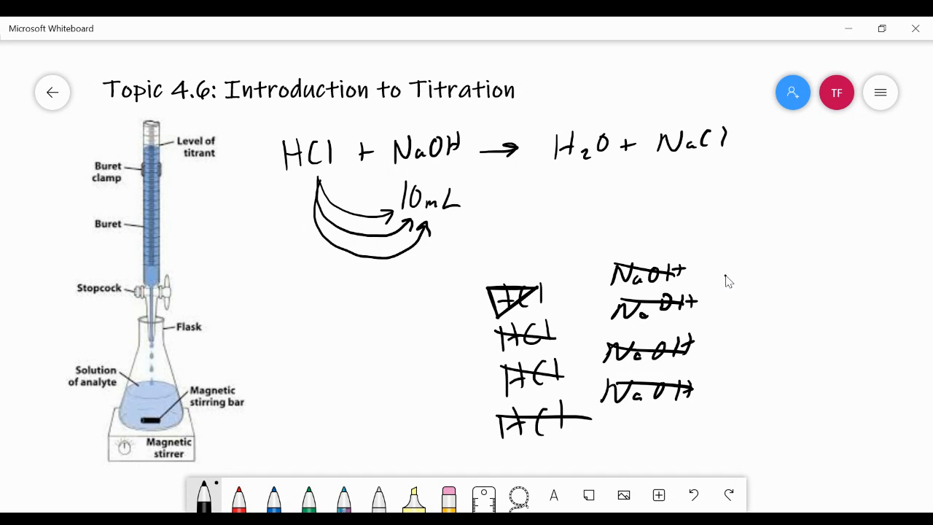
{"action": "left_click_drag", "start_coordinate": [722, 274], "coordinate": [809, 277]}
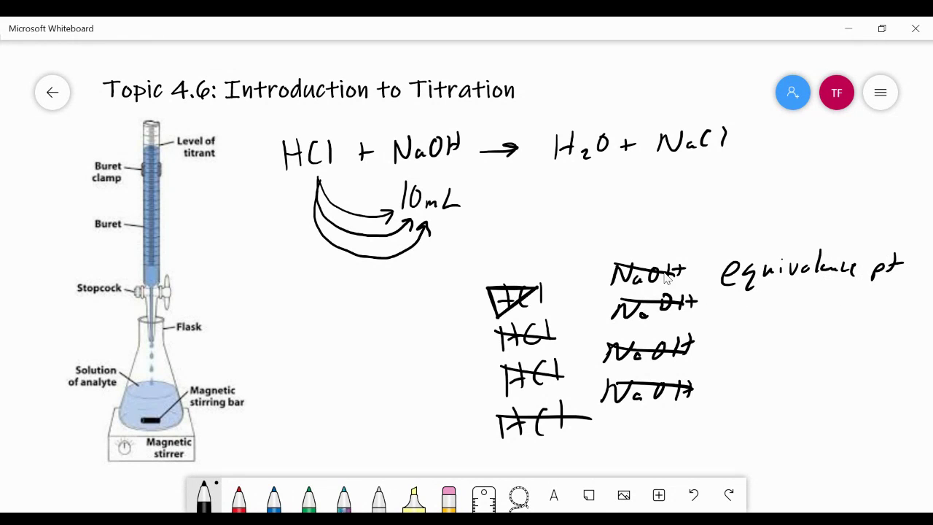
{"action": "mouse_move", "coordinate": [528, 280]}
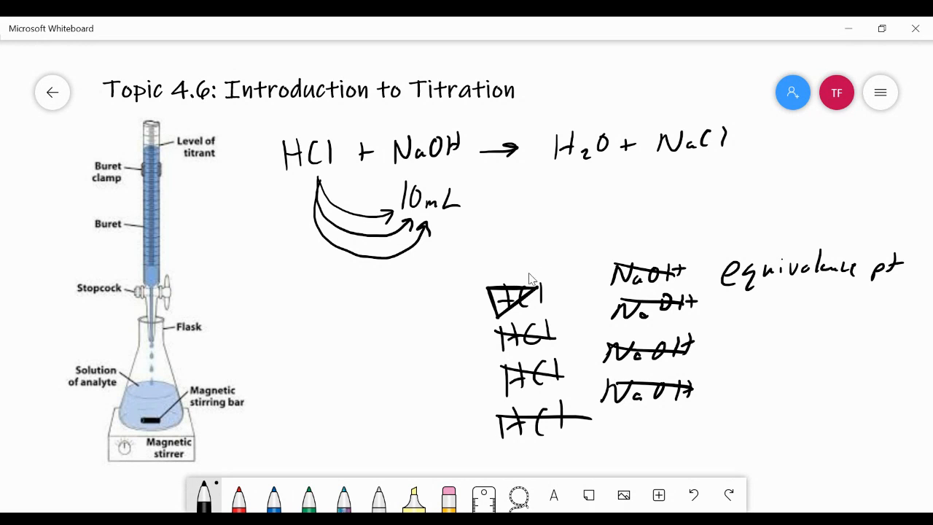
{"action": "mouse_move", "coordinate": [653, 357]}
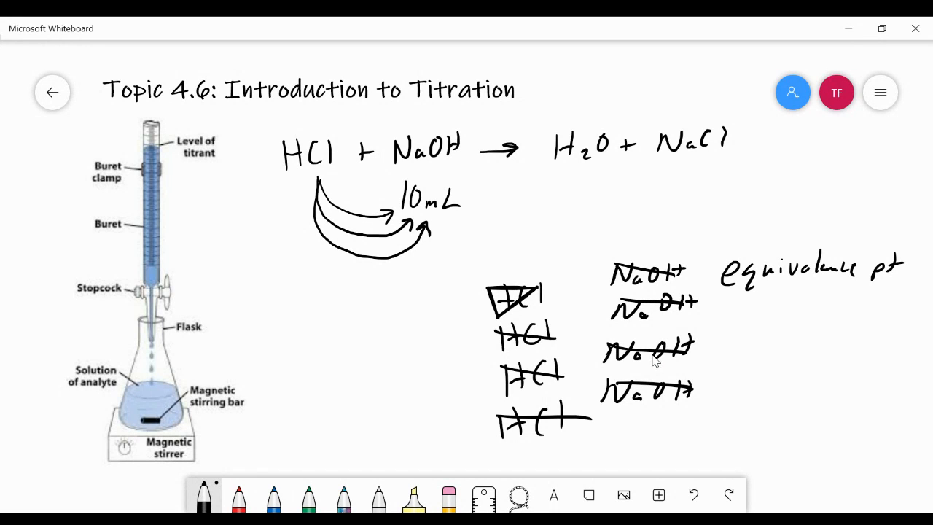
{"action": "mouse_move", "coordinate": [276, 166]}
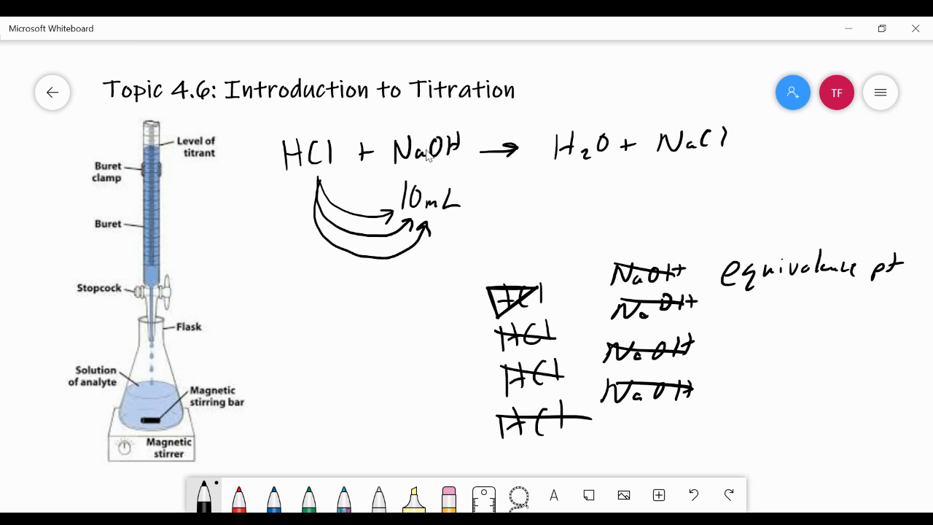
{"action": "mouse_move", "coordinate": [799, 282]}
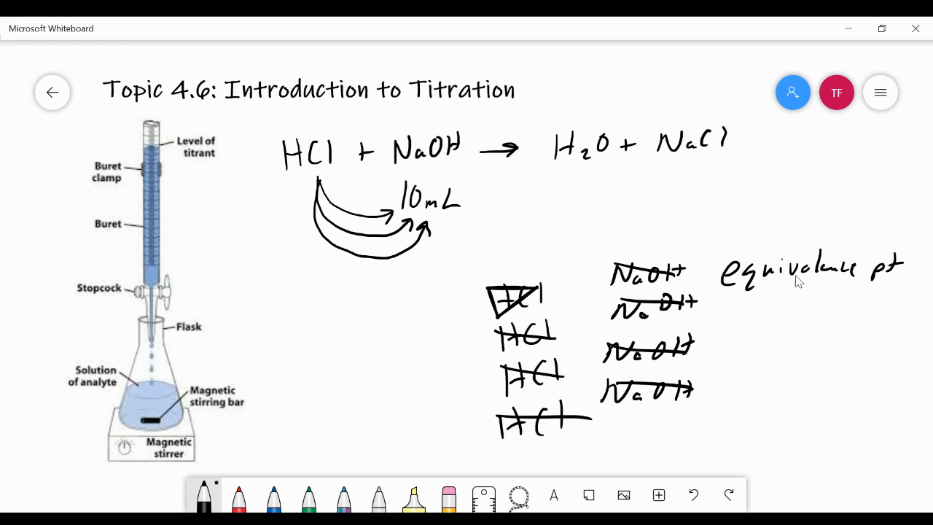
{"action": "mouse_move", "coordinate": [800, 280]}
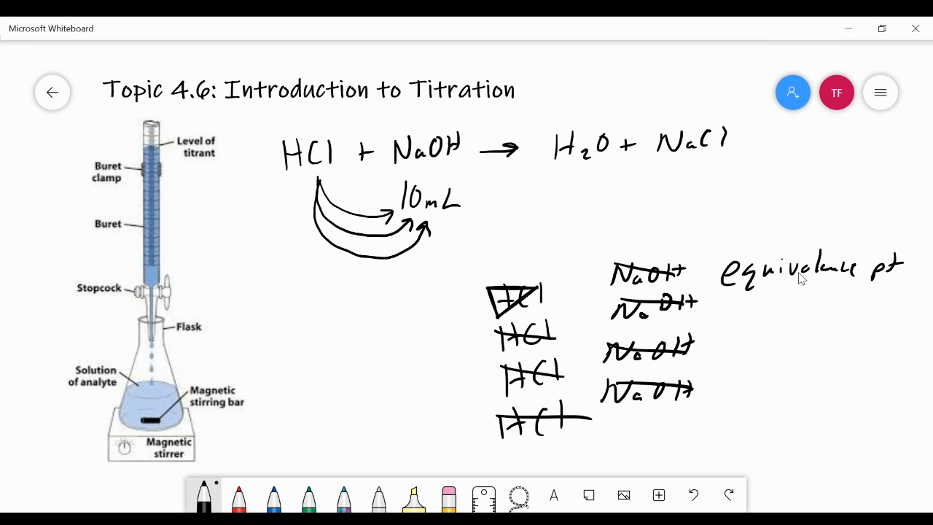
{"action": "mouse_move", "coordinate": [154, 428]}
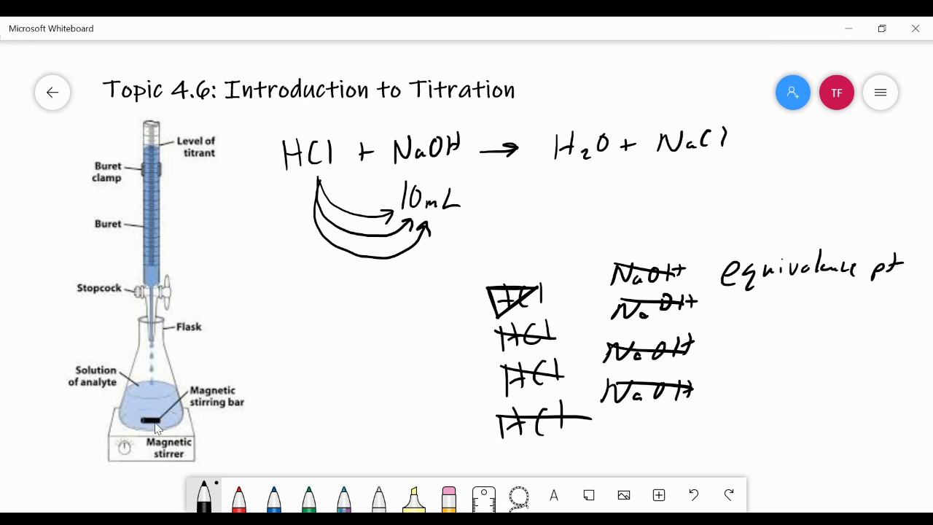
{"action": "mouse_move", "coordinate": [157, 402]}
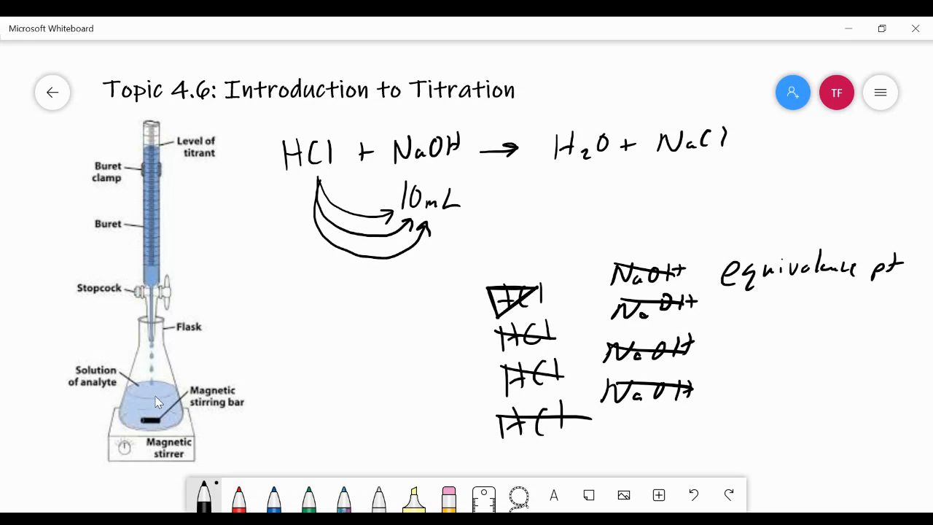
{"action": "mouse_move", "coordinate": [164, 396]}
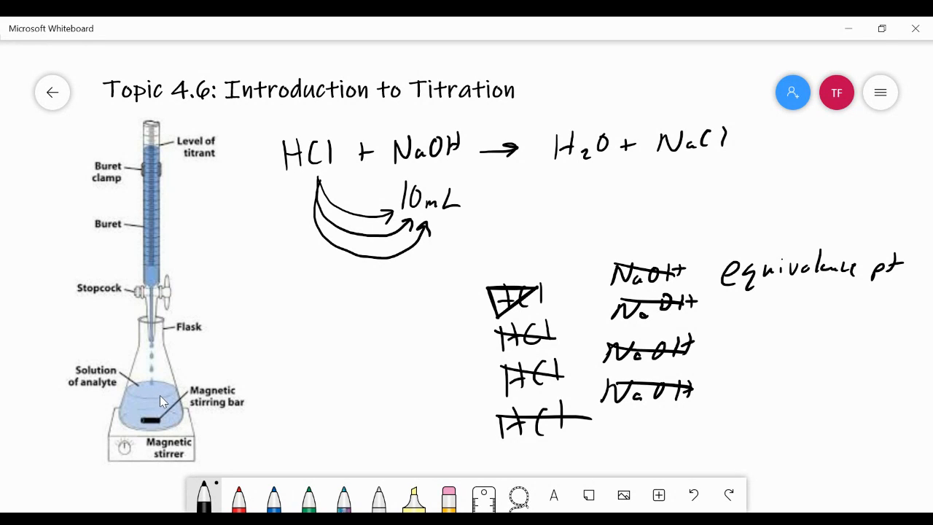
{"action": "mouse_move", "coordinate": [181, 391]}
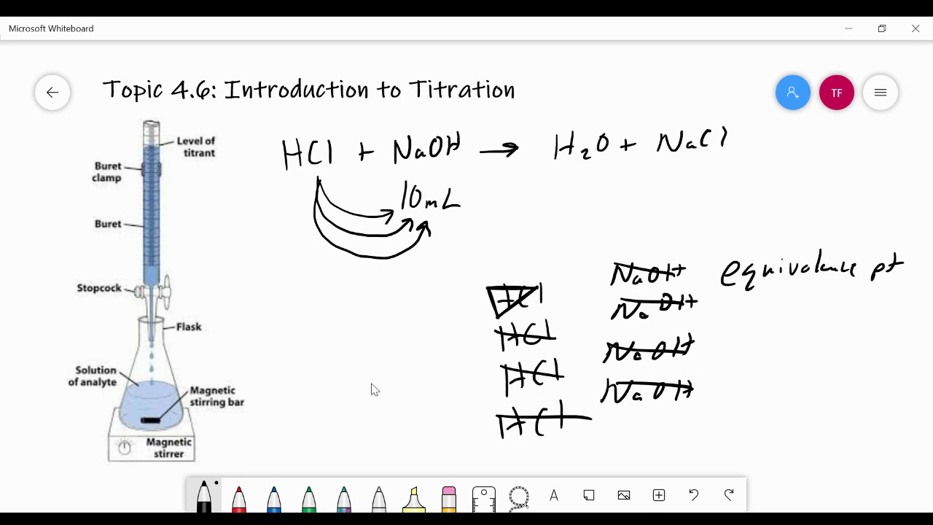
{"action": "mouse_move", "coordinate": [256, 391]}
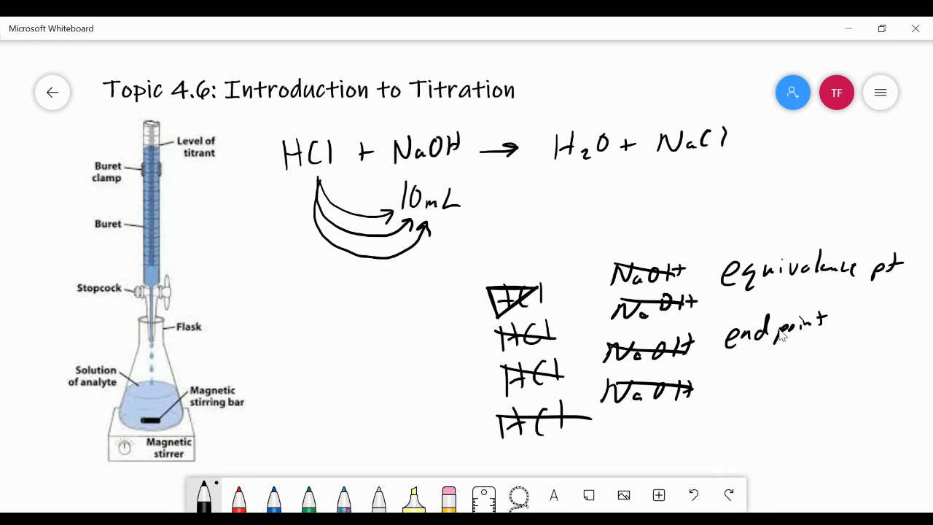
{"action": "mouse_move", "coordinate": [771, 337]}
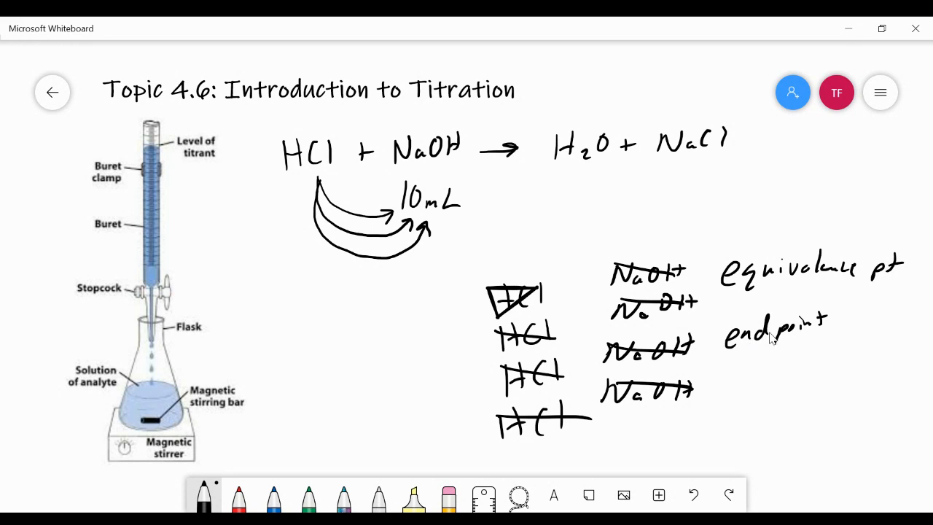
{"action": "mouse_move", "coordinate": [816, 277]}
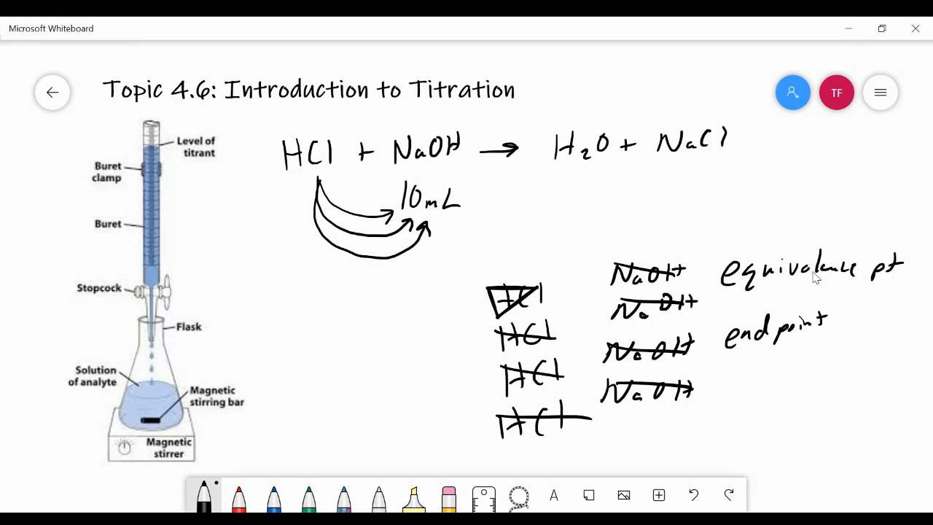
{"action": "mouse_move", "coordinate": [802, 271]}
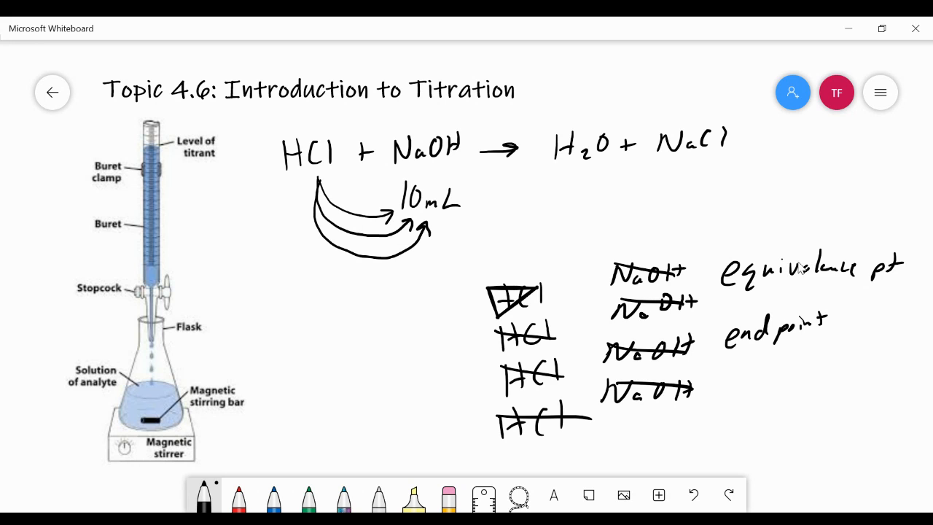
{"action": "mouse_move", "coordinate": [793, 266]}
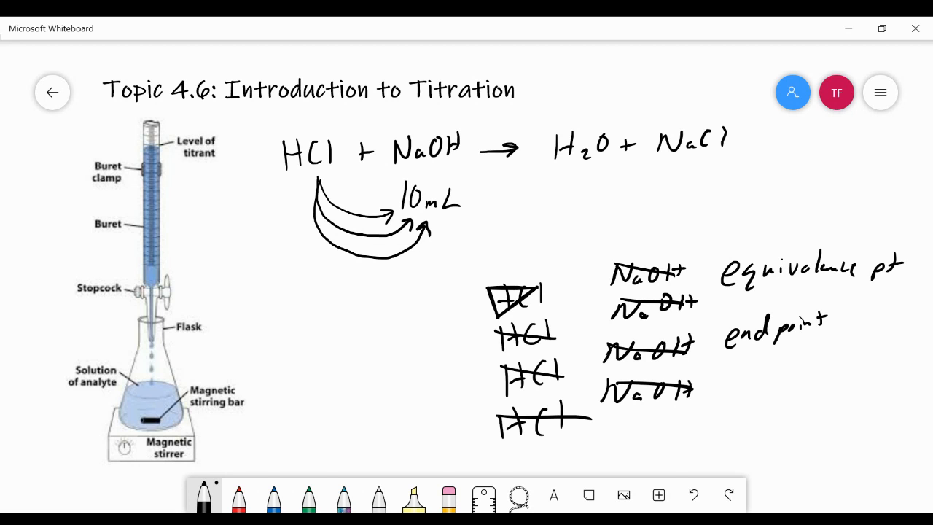
Handwrite the balanced equation 2HCl + Ba(OH)2 → 2HOH + BaCl2 below the first tally.
{"action": "scroll", "scroll_direction": "down", "scroll_amount": 3}
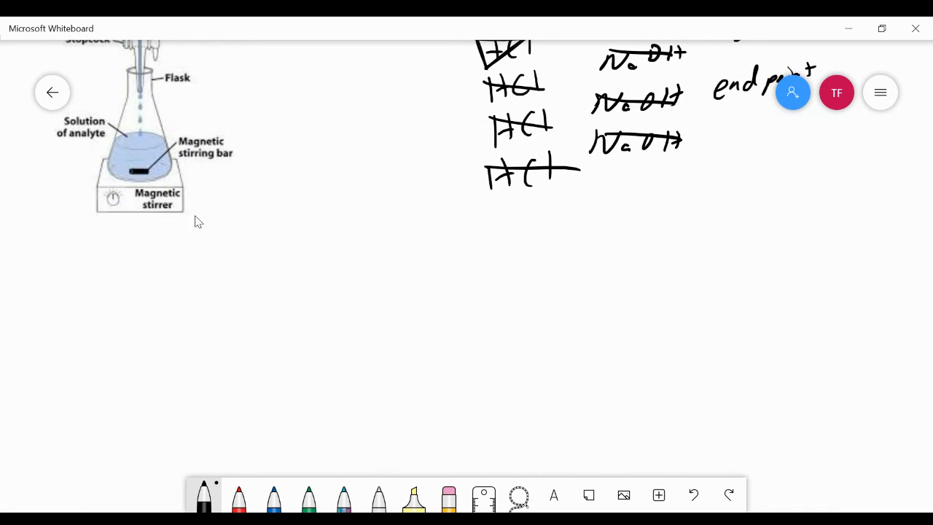
{"action": "left_click_drag", "start_coordinate": [307, 233], "coordinate": [324, 274]}
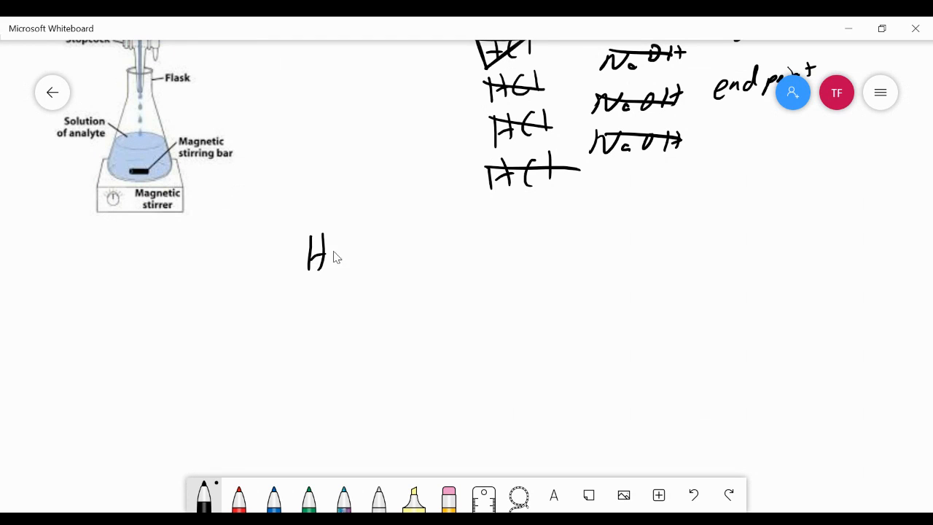
{"action": "left_click_drag", "start_coordinate": [332, 248], "coordinate": [357, 262]}
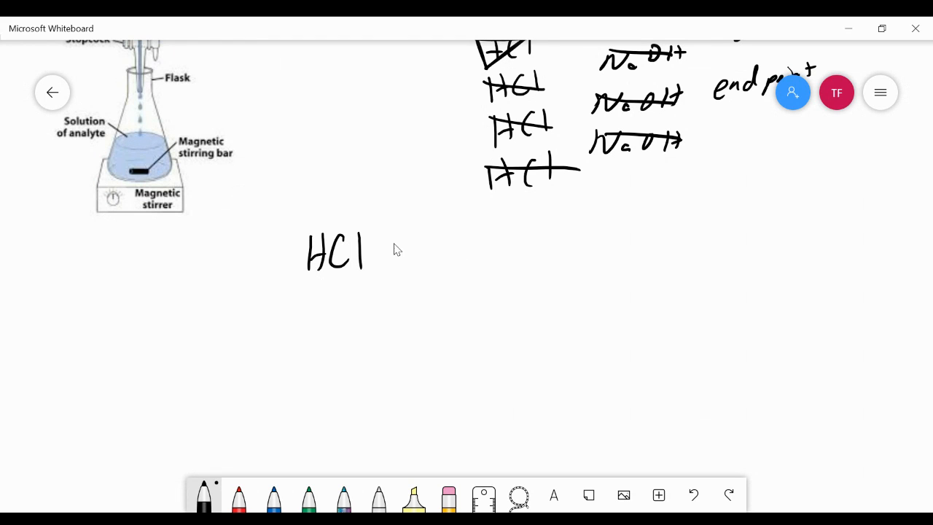
{"action": "left_click_drag", "start_coordinate": [393, 251], "coordinate": [474, 259]}
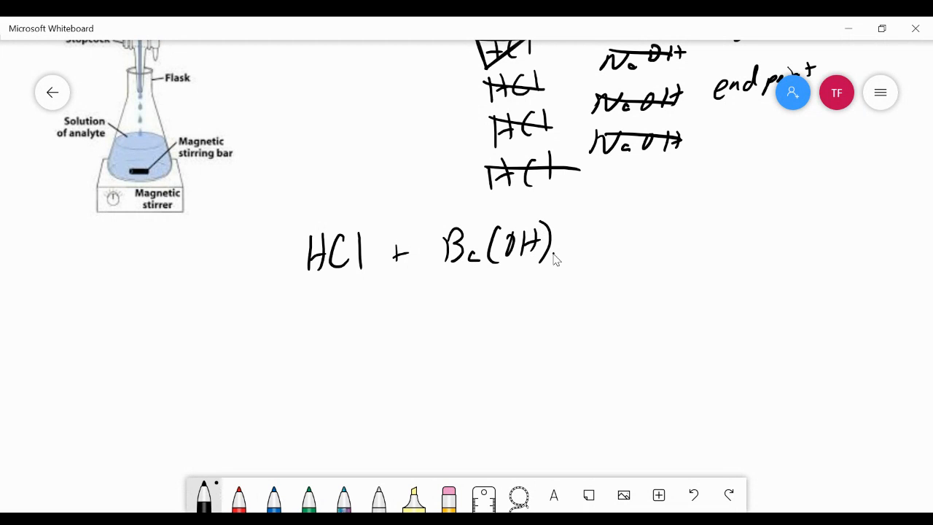
{"action": "left_click_drag", "start_coordinate": [583, 248], "coordinate": [678, 241]}
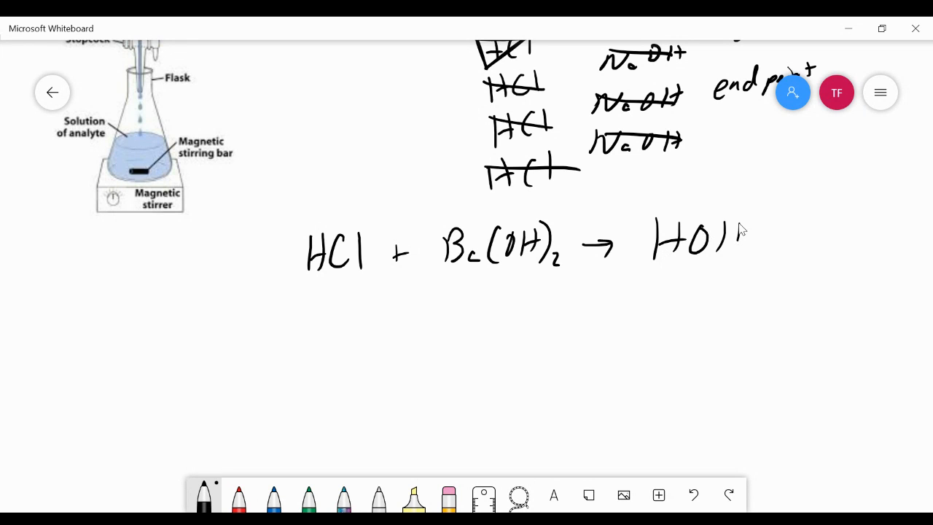
{"action": "left_click_drag", "start_coordinate": [729, 241], "coordinate": [824, 241]}
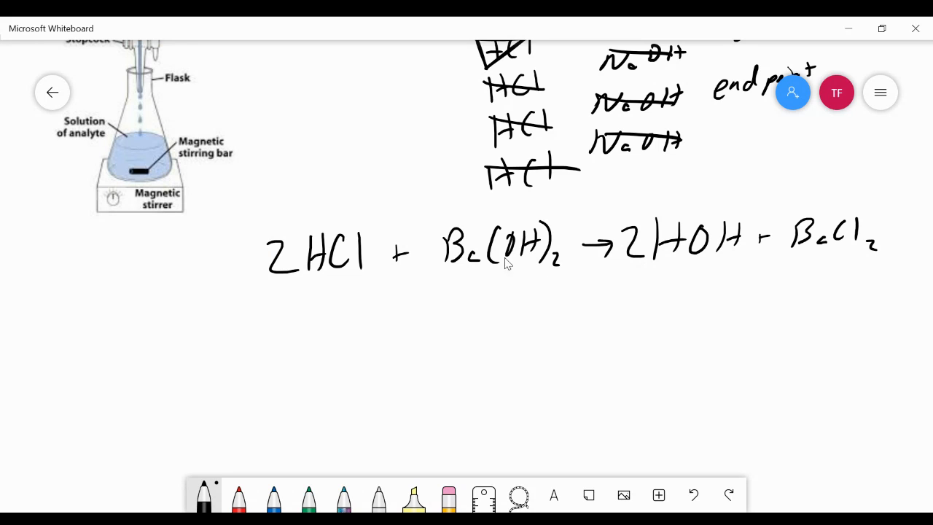
{"action": "mouse_move", "coordinate": [309, 274]}
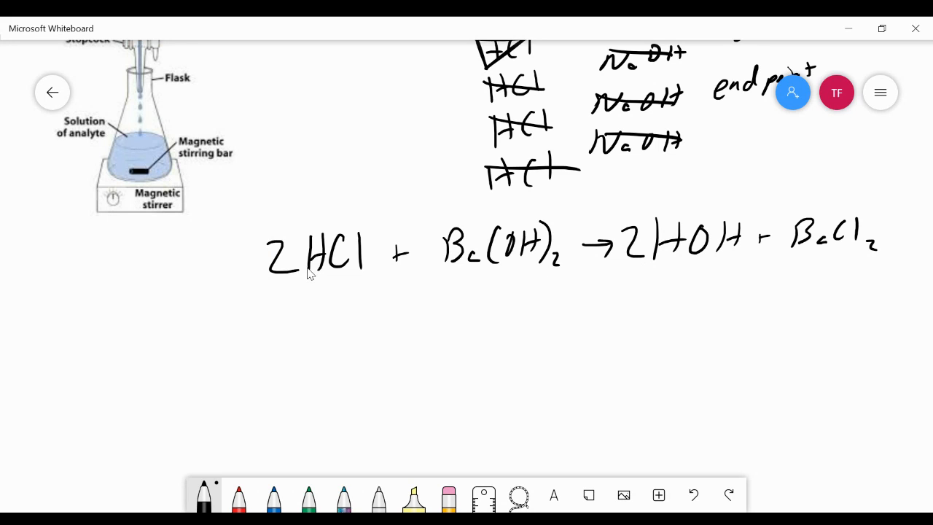
{"action": "mouse_move", "coordinate": [320, 277]}
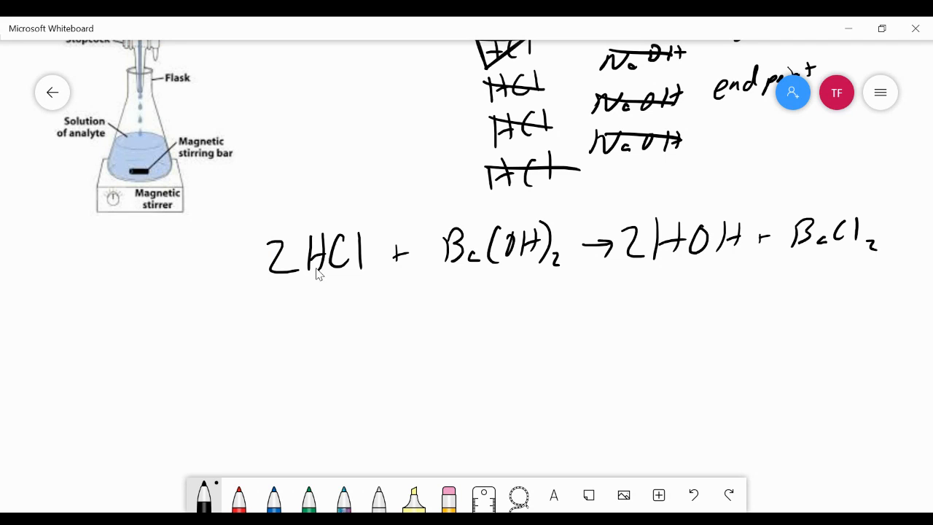
Write Ba(OH)2 four times stacked in a column under the equation's right side.
{"action": "left_click_drag", "start_coordinate": [659, 328], "coordinate": [697, 358]}
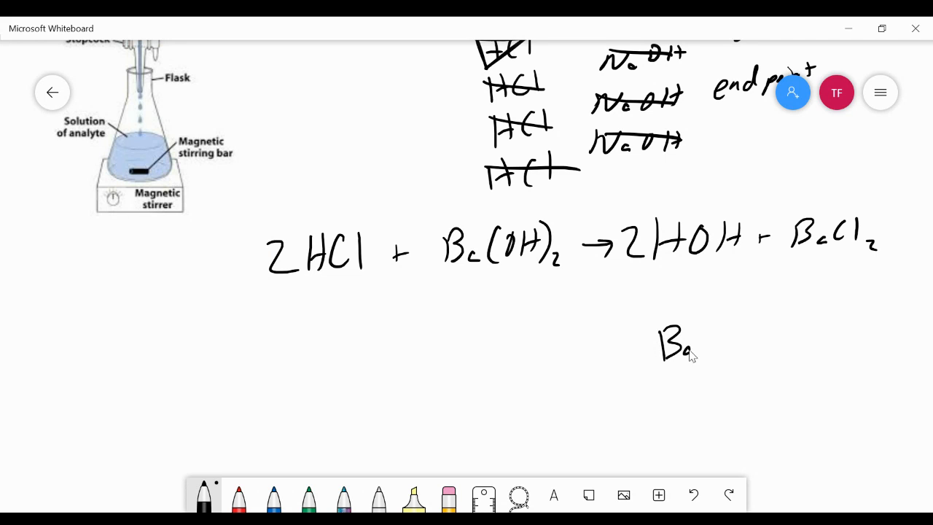
{"action": "left_click_drag", "start_coordinate": [700, 343], "coordinate": [758, 342]}
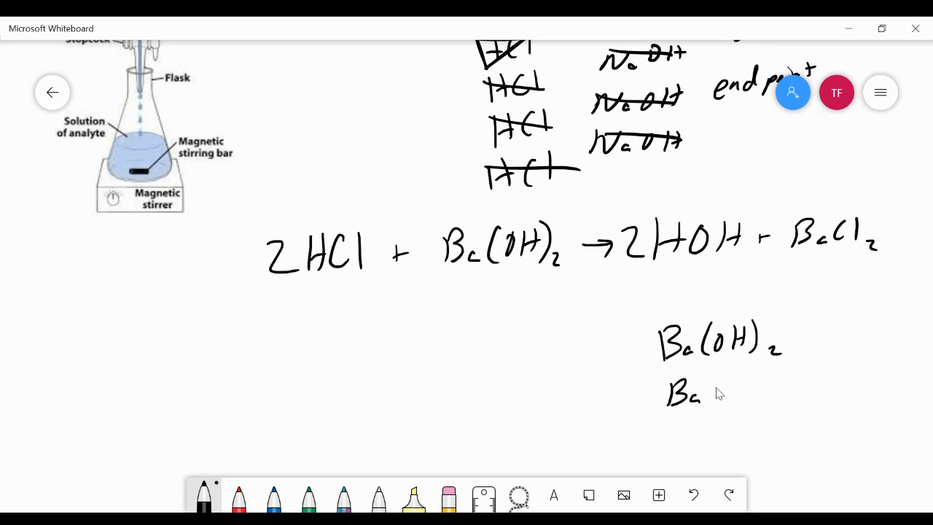
{"action": "left_click_drag", "start_coordinate": [702, 393], "coordinate": [766, 394]}
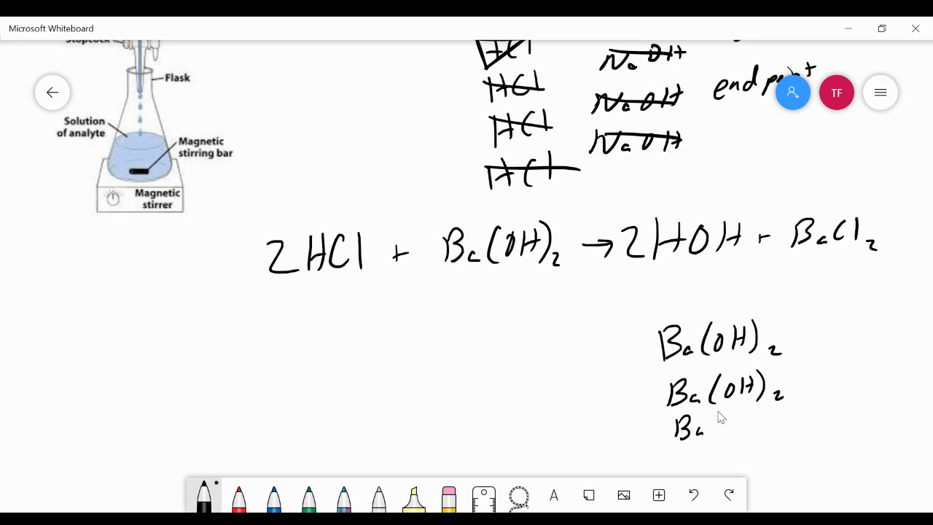
{"action": "left_click_drag", "start_coordinate": [707, 425], "coordinate": [788, 426]}
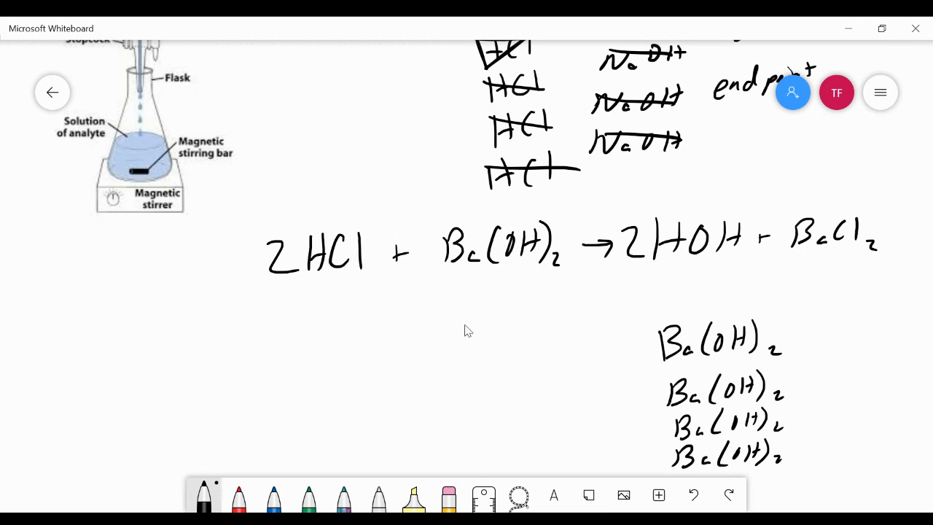
Write HCl entries beside the Ba(OH)2 column and cross out the HCl pair against one Ba(OH)2.
{"action": "left_click_drag", "start_coordinate": [528, 332], "coordinate": [528, 364]}
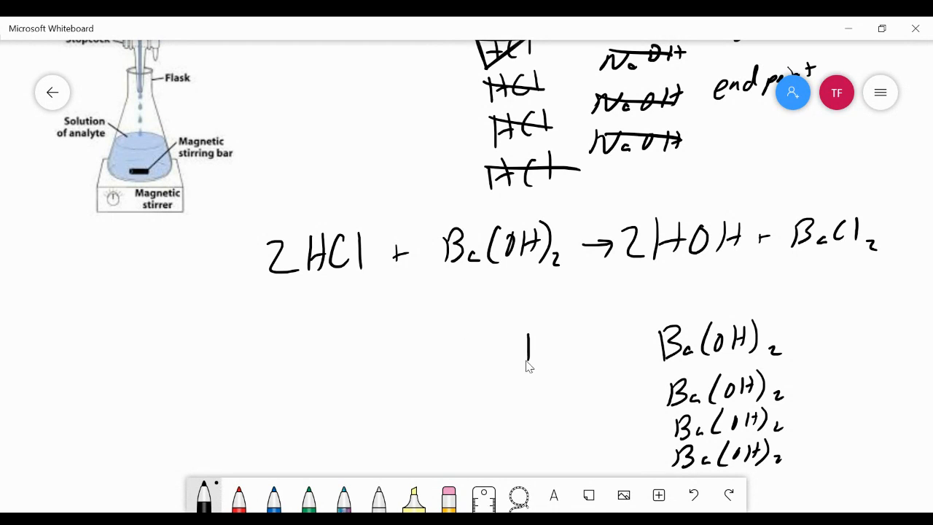
{"action": "type", "text": "HCl"}
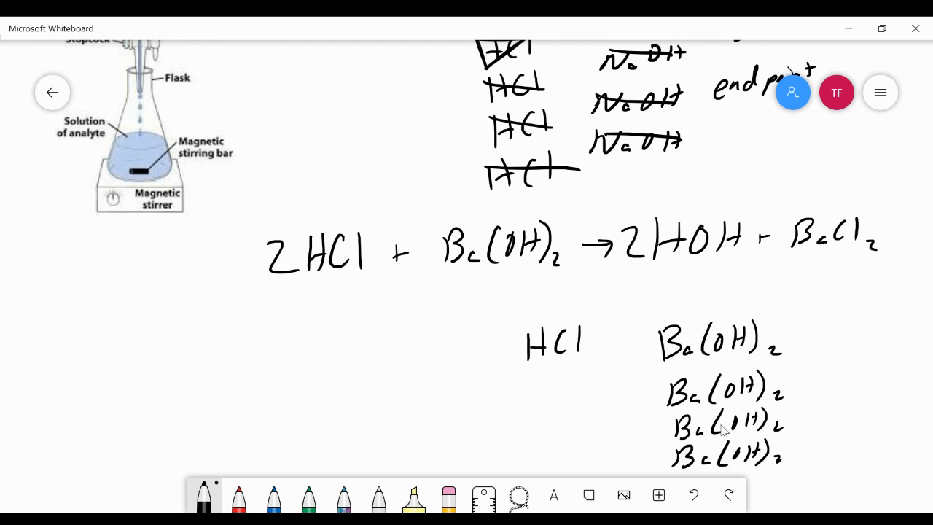
{"action": "mouse_move", "coordinate": [550, 359]}
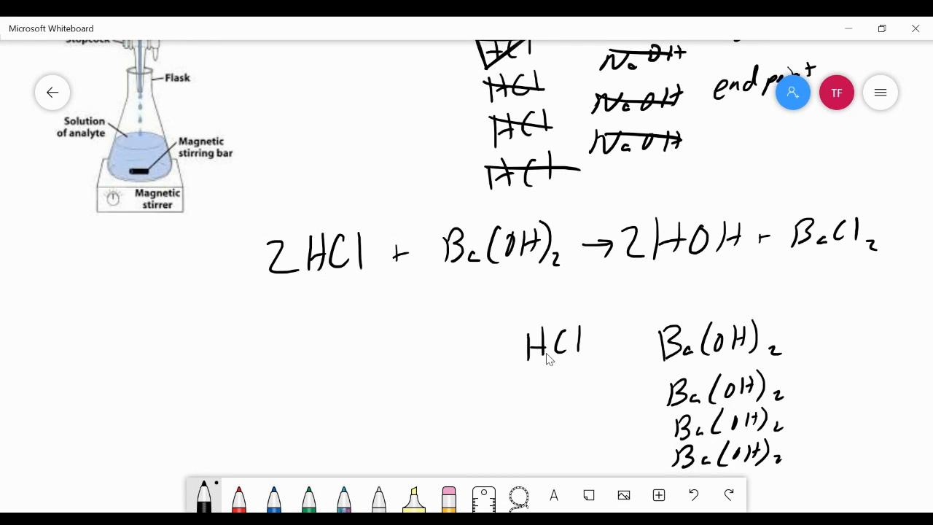
{"action": "mouse_move", "coordinate": [717, 356]}
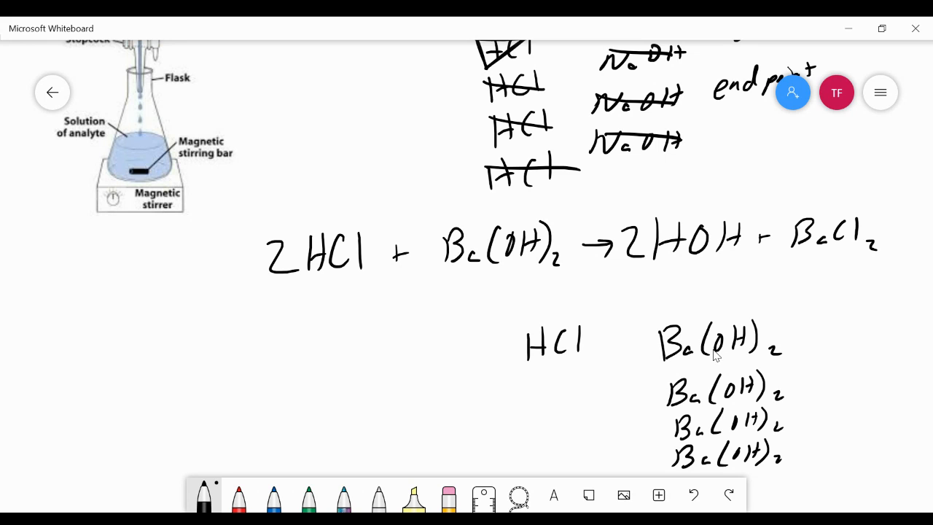
{"action": "mouse_move", "coordinate": [758, 351]}
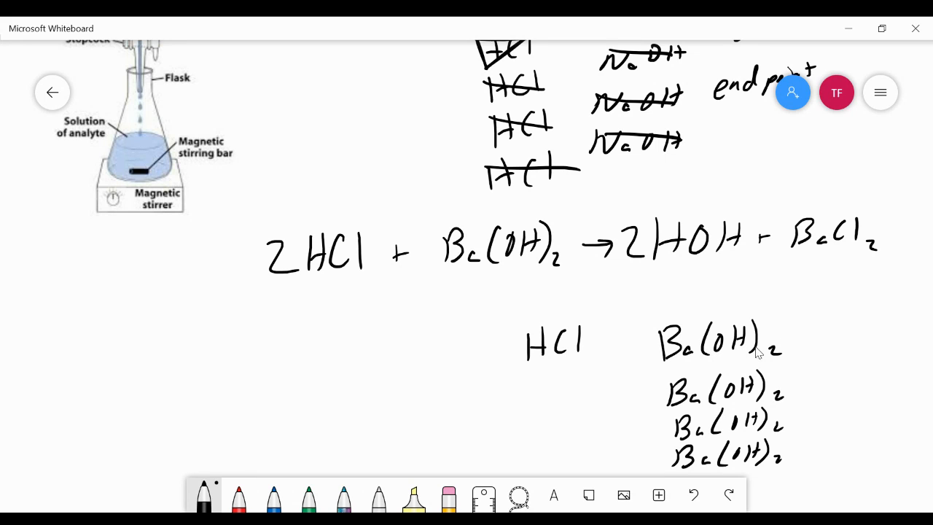
{"action": "mouse_move", "coordinate": [541, 387]}
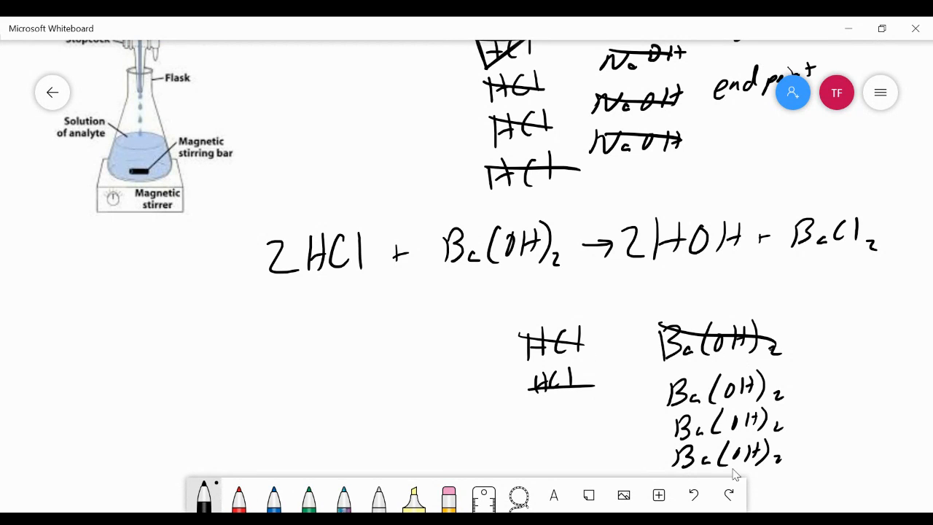
{"action": "mouse_move", "coordinate": [735, 420]}
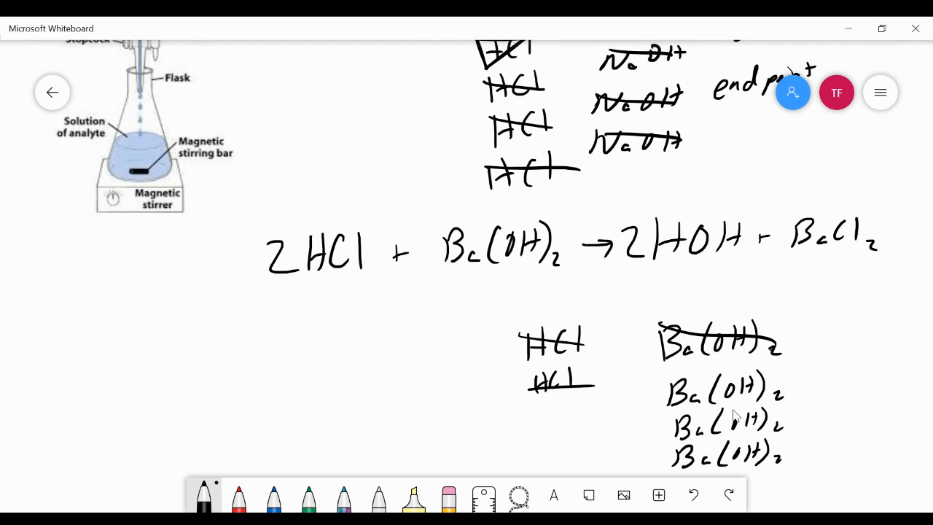
{"action": "left_click_drag", "start_coordinate": [536, 401], "coordinate": [552, 423]}
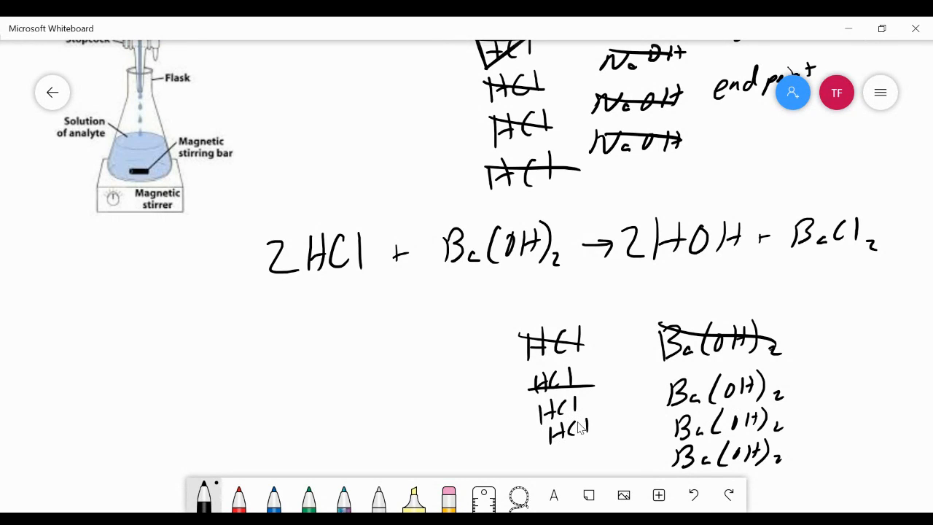
{"action": "left_click_drag", "start_coordinate": [543, 434], "coordinate": [597, 423]}
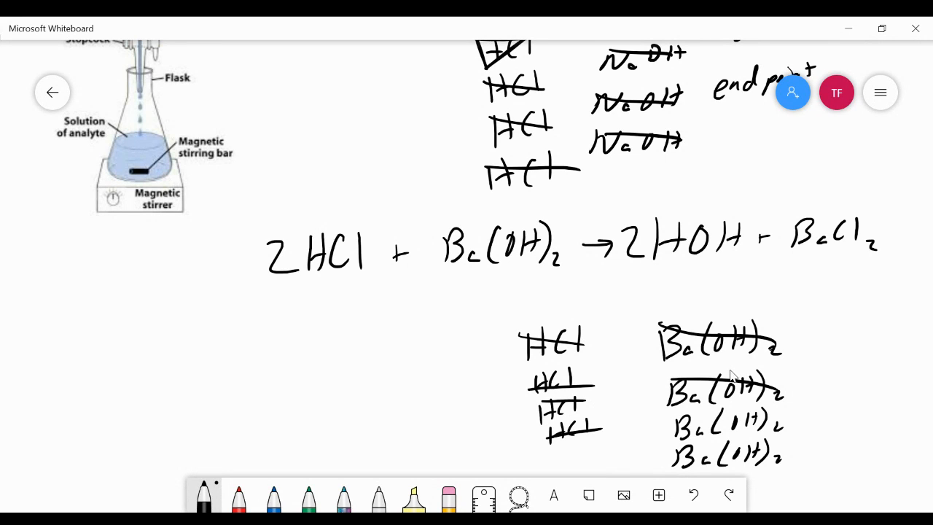
{"action": "mouse_move", "coordinate": [769, 372]}
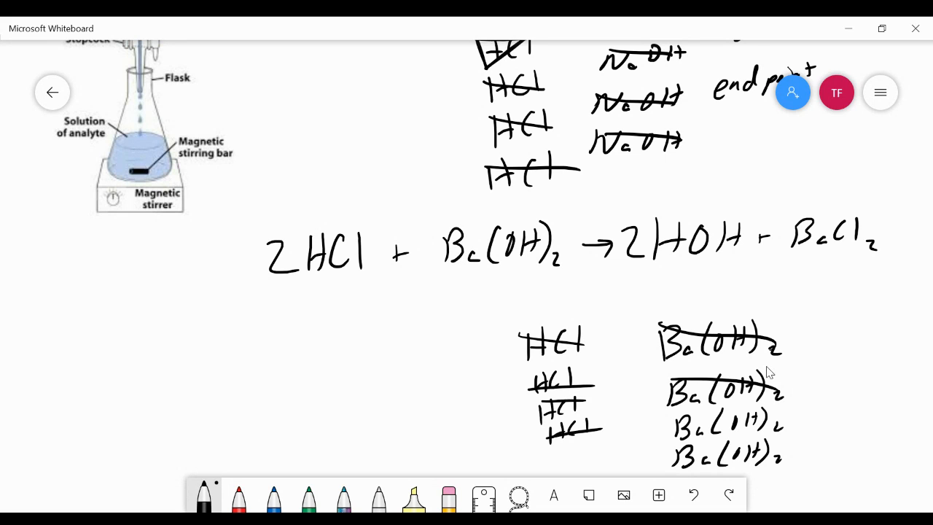
{"action": "mouse_move", "coordinate": [737, 326]}
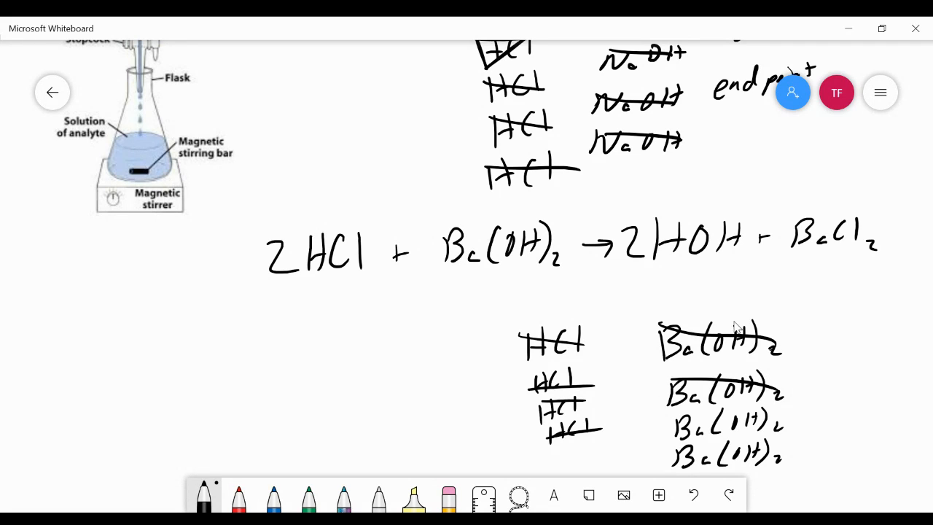
{"action": "mouse_move", "coordinate": [647, 377]}
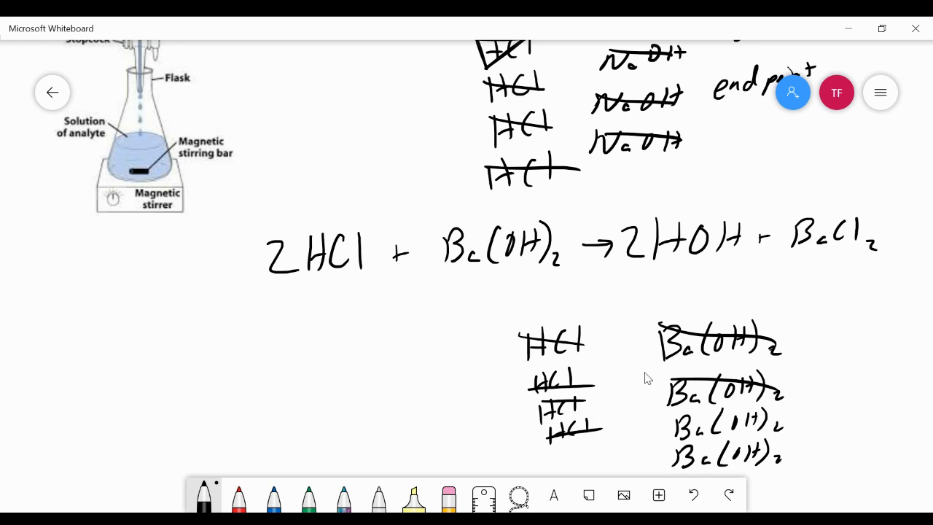
{"action": "mouse_move", "coordinate": [581, 417]}
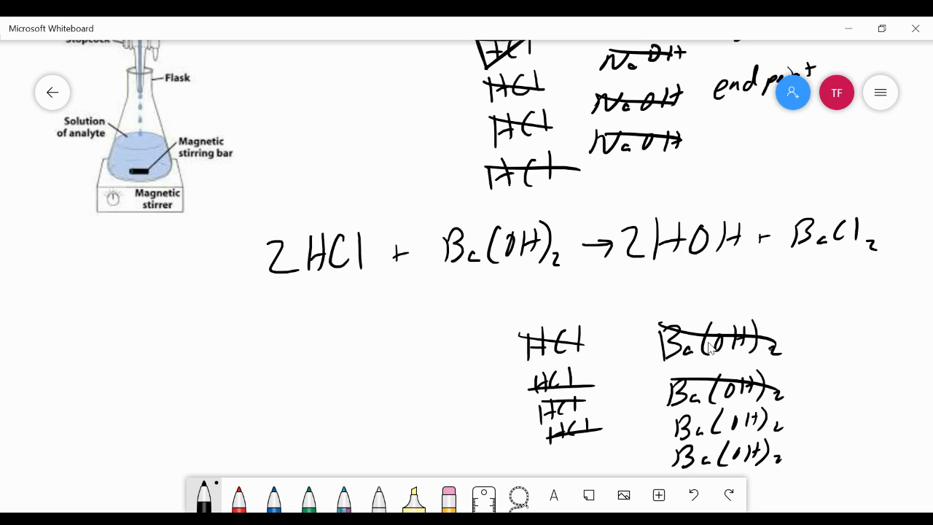
{"action": "mouse_move", "coordinate": [711, 378]}
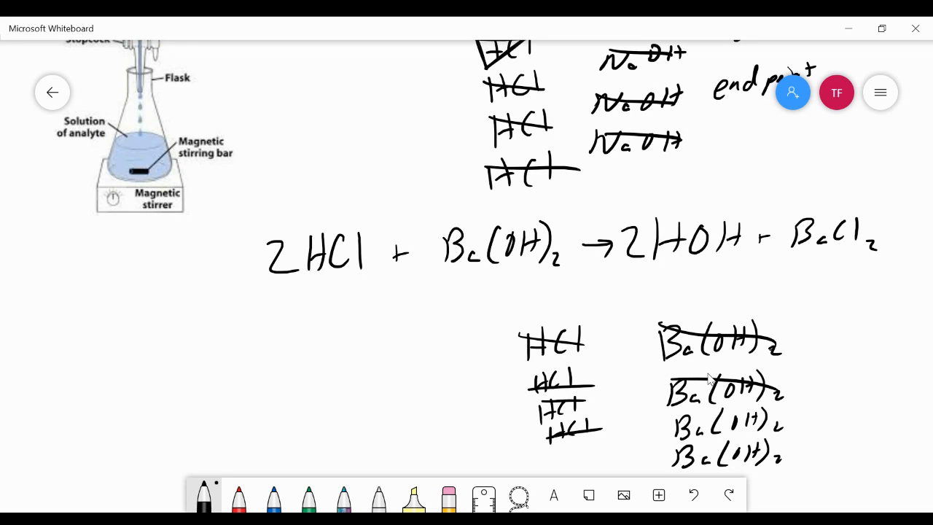
{"action": "mouse_move", "coordinate": [647, 341]}
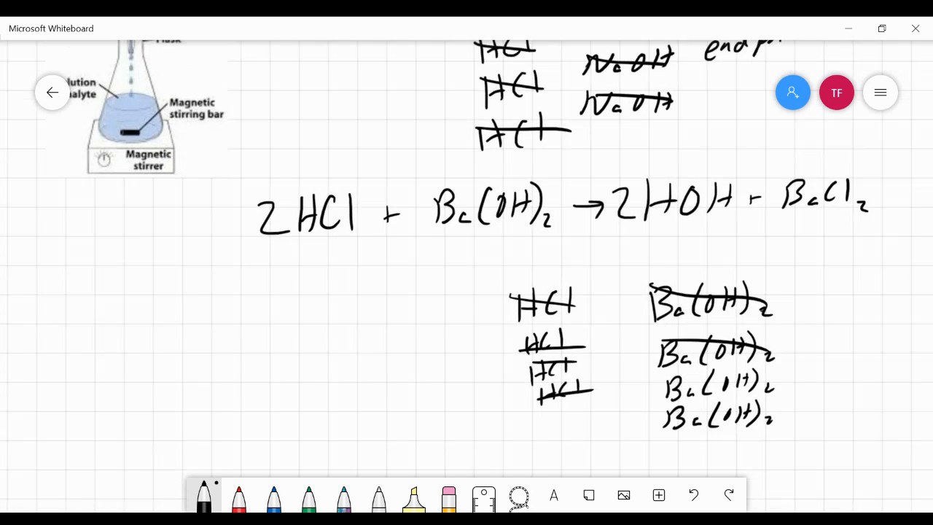
Add the remaining HCl rows to the column and strike through every HCl and Ba(OH)2 entry.
{"action": "scroll", "scroll_direction": "down", "scroll_amount": 3}
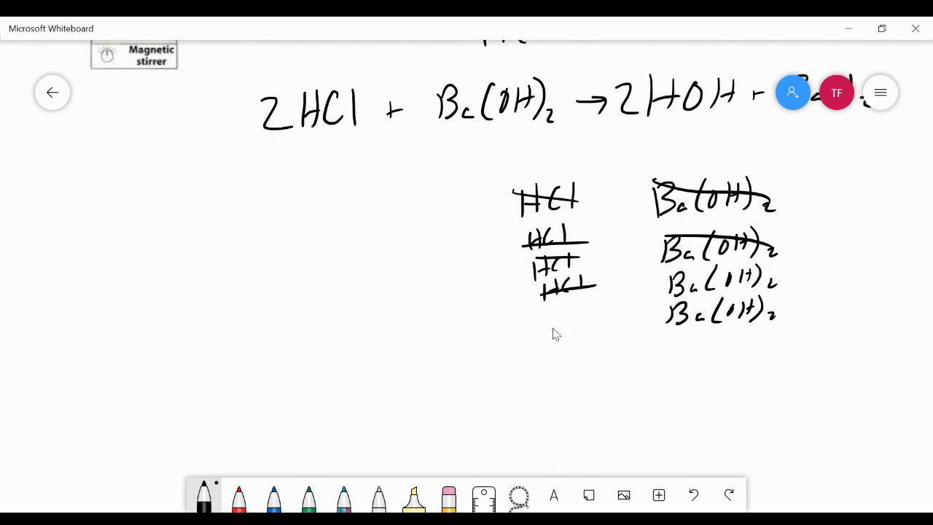
{"action": "left_click_drag", "start_coordinate": [551, 306], "coordinate": [554, 364]}
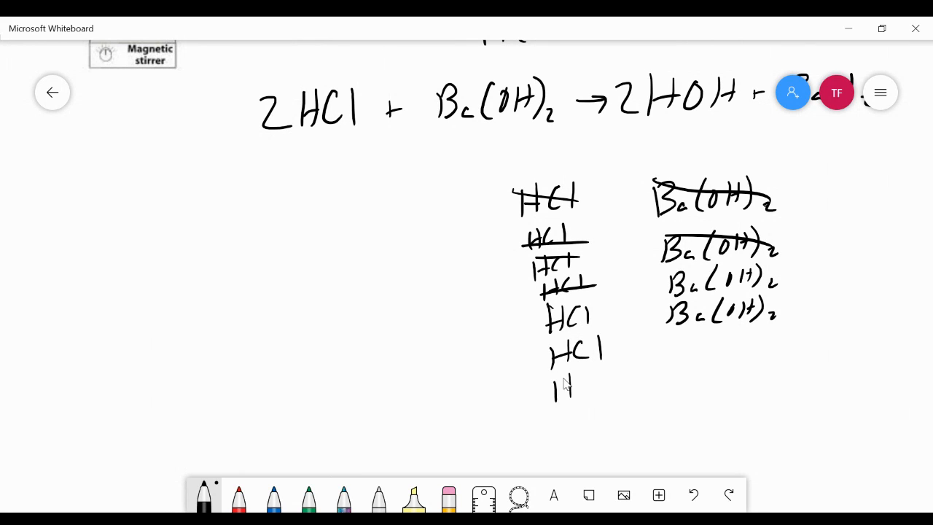
{"action": "left_click_drag", "start_coordinate": [556, 387], "coordinate": [613, 379]}
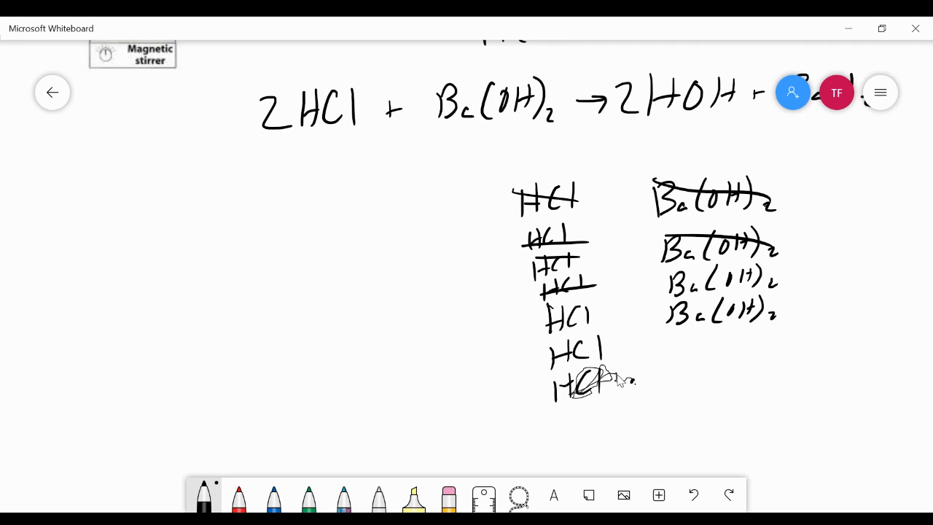
{"action": "left_click_drag", "start_coordinate": [518, 408], "coordinate": [568, 434]}
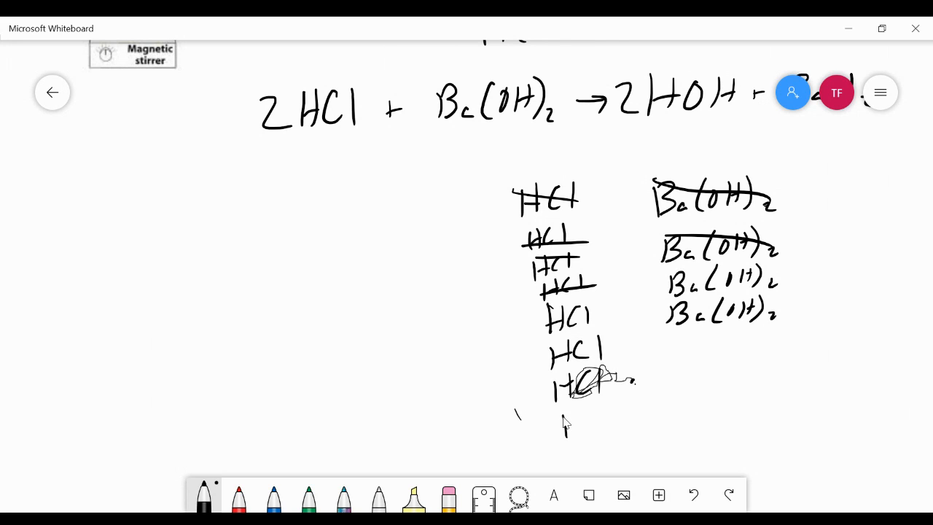
{"action": "left_click_drag", "start_coordinate": [566, 426], "coordinate": [620, 409]}
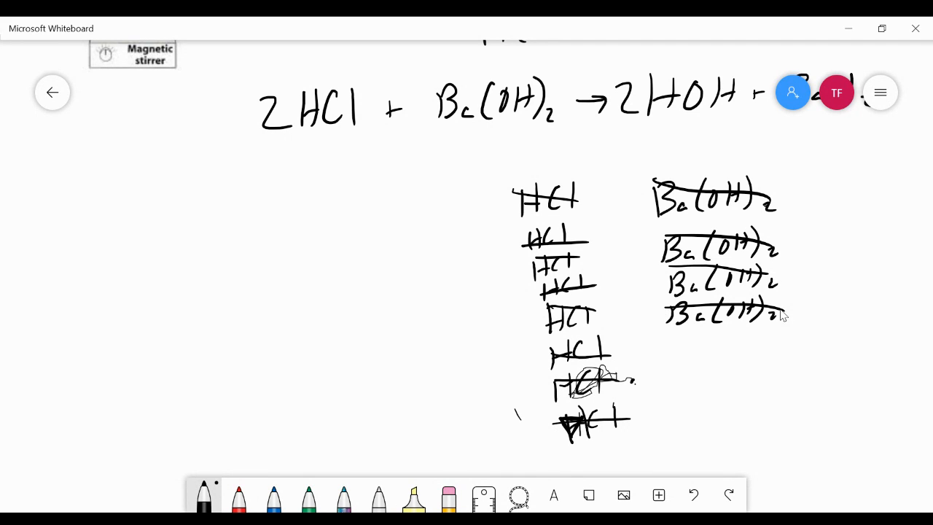
{"action": "mouse_move", "coordinate": [678, 365]}
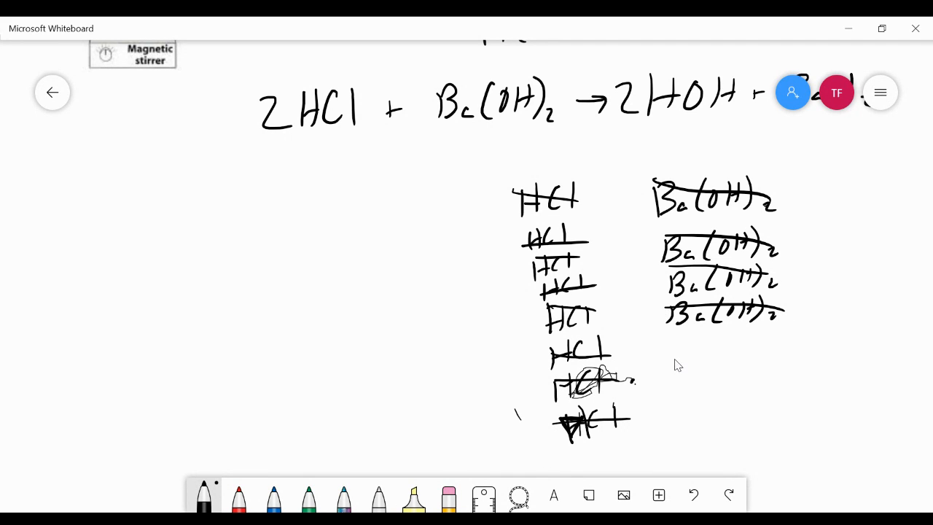
{"action": "mouse_move", "coordinate": [711, 343]}
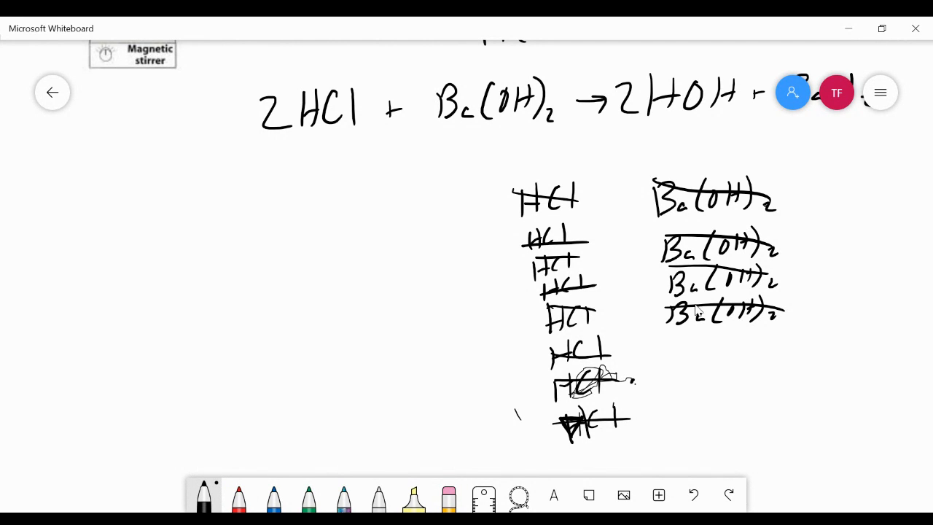
{"action": "mouse_move", "coordinate": [598, 336]}
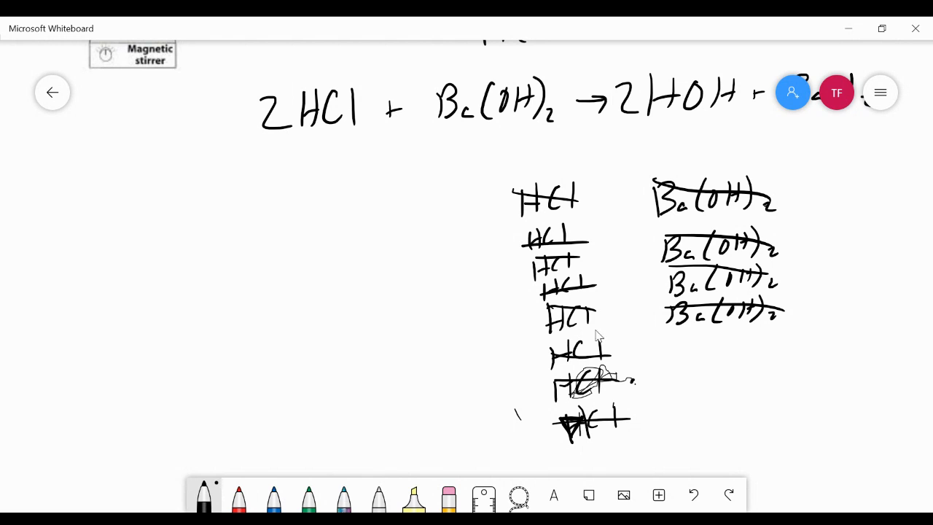
{"action": "mouse_move", "coordinate": [711, 255]}
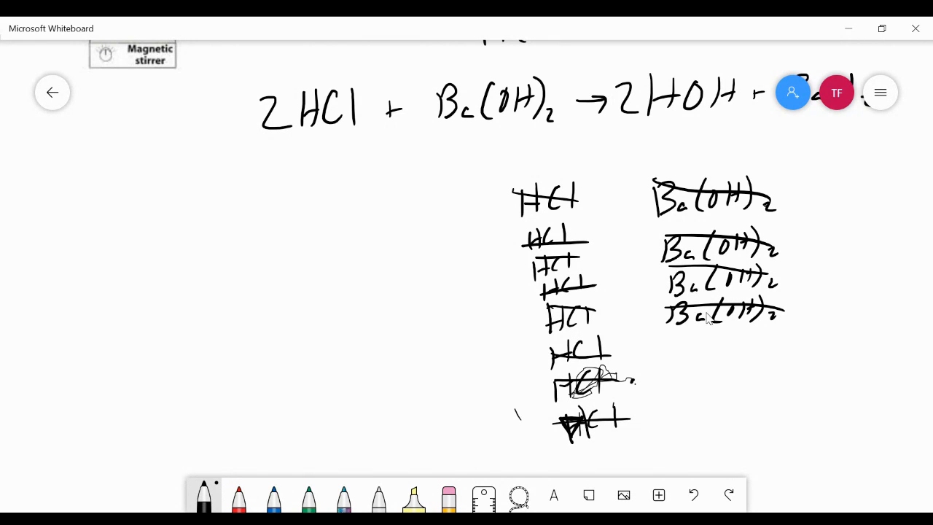
{"action": "mouse_move", "coordinate": [726, 281]}
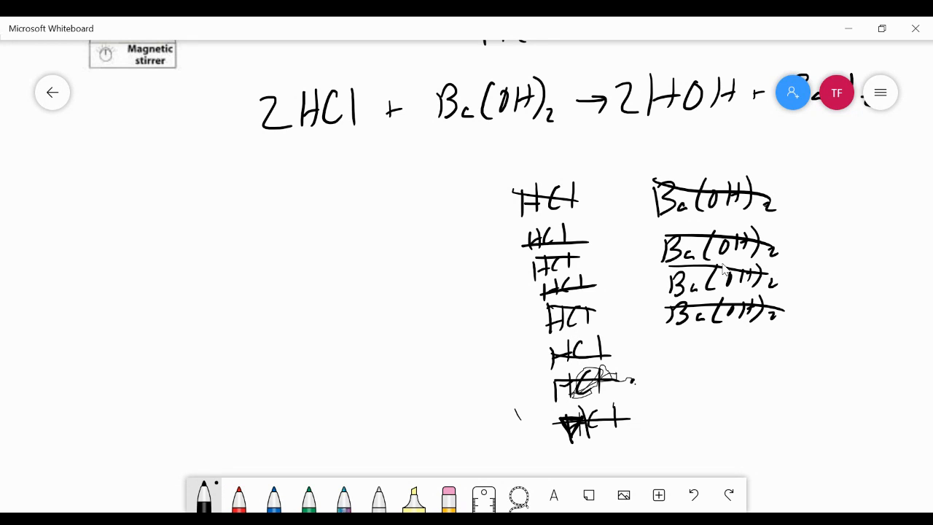
{"action": "mouse_move", "coordinate": [703, 306]}
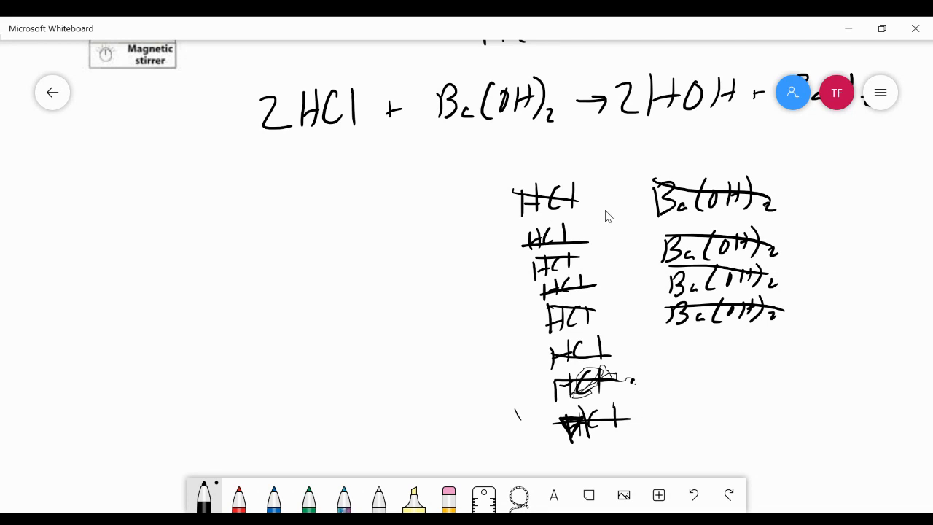
{"action": "mouse_move", "coordinate": [774, 330]}
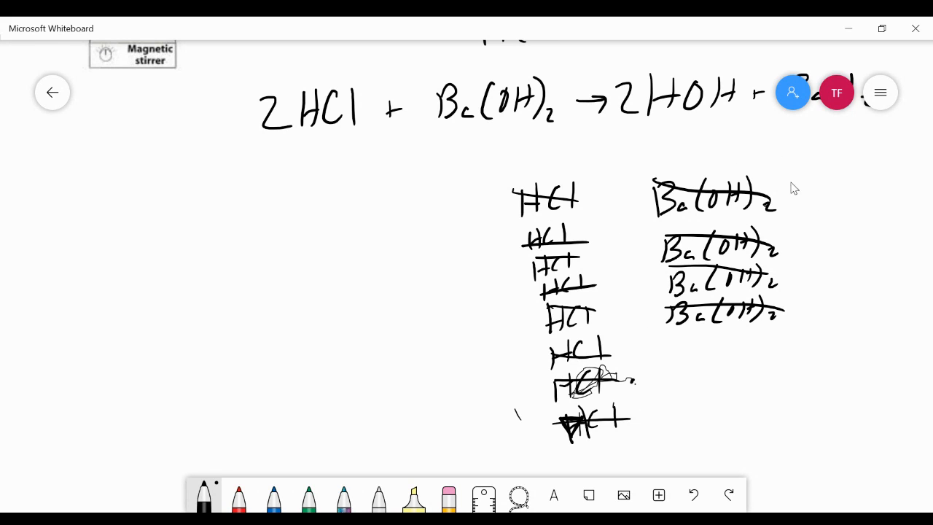
{"action": "mouse_move", "coordinate": [706, 270]}
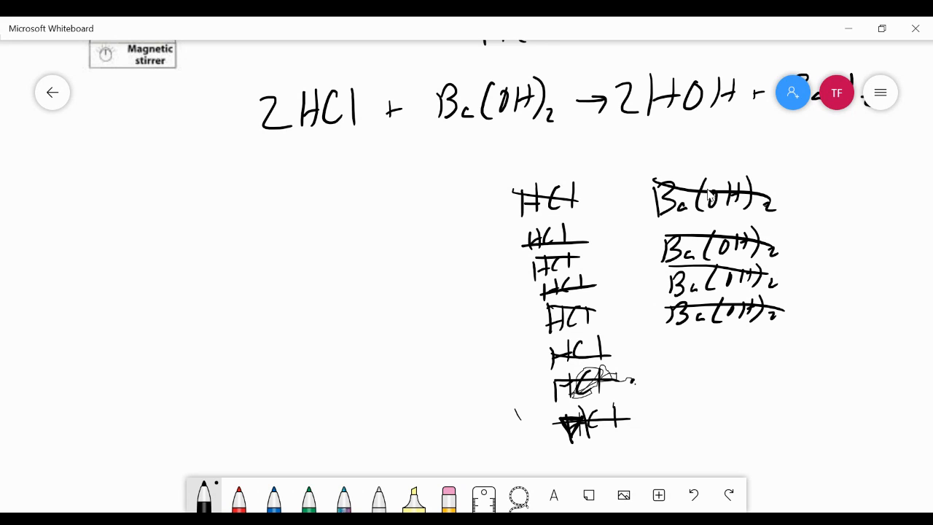
{"action": "mouse_move", "coordinate": [626, 276]}
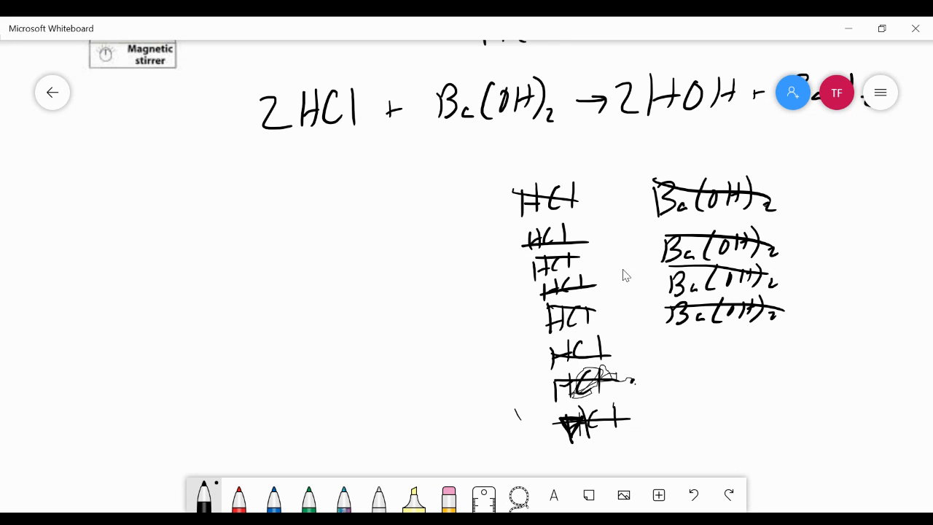
{"action": "mouse_move", "coordinate": [633, 280]}
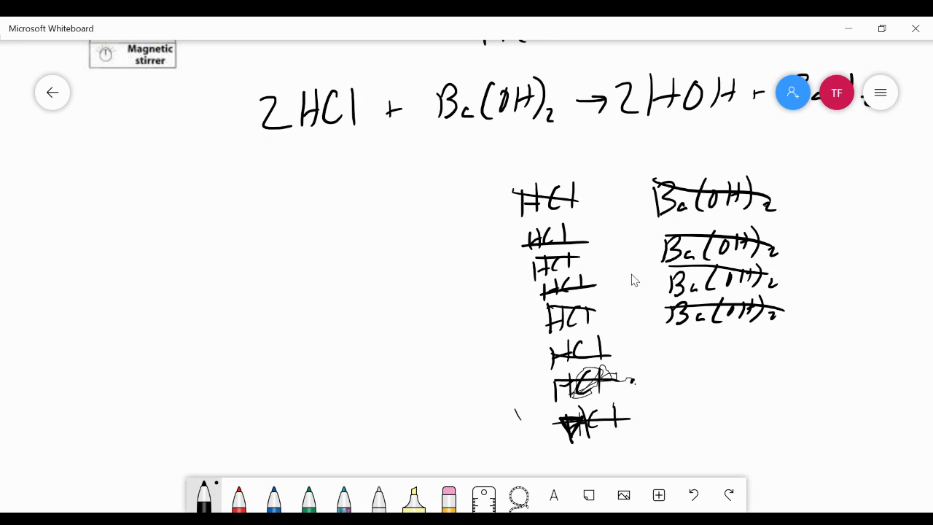
{"action": "mouse_move", "coordinate": [697, 264]}
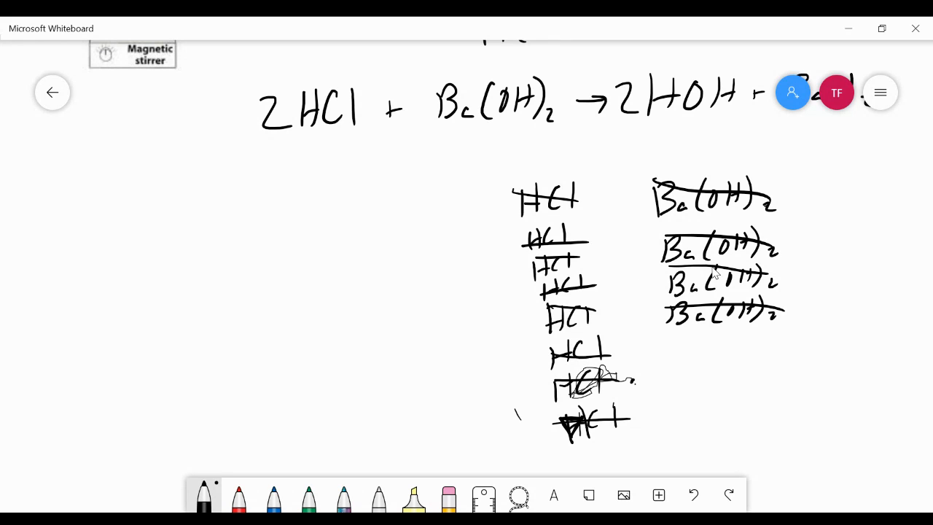
{"action": "mouse_move", "coordinate": [496, 294]}
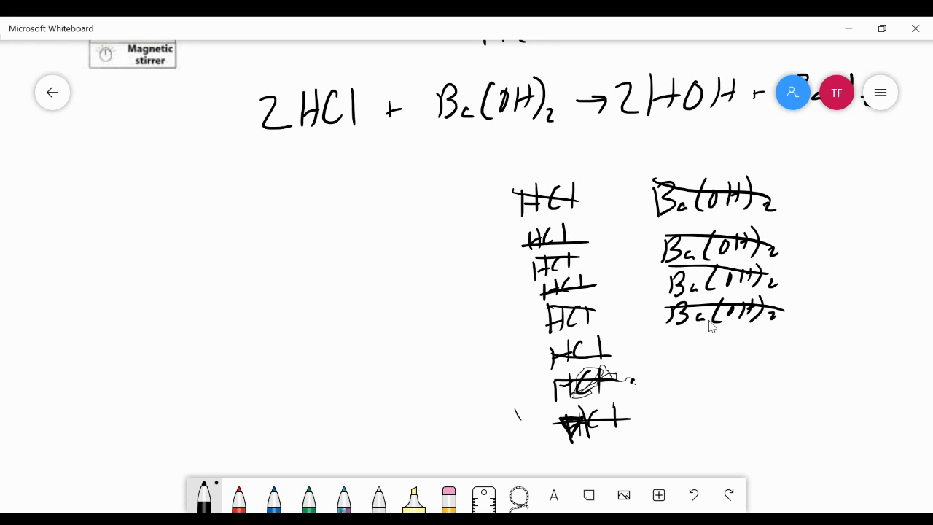
{"action": "mouse_move", "coordinate": [790, 162]}
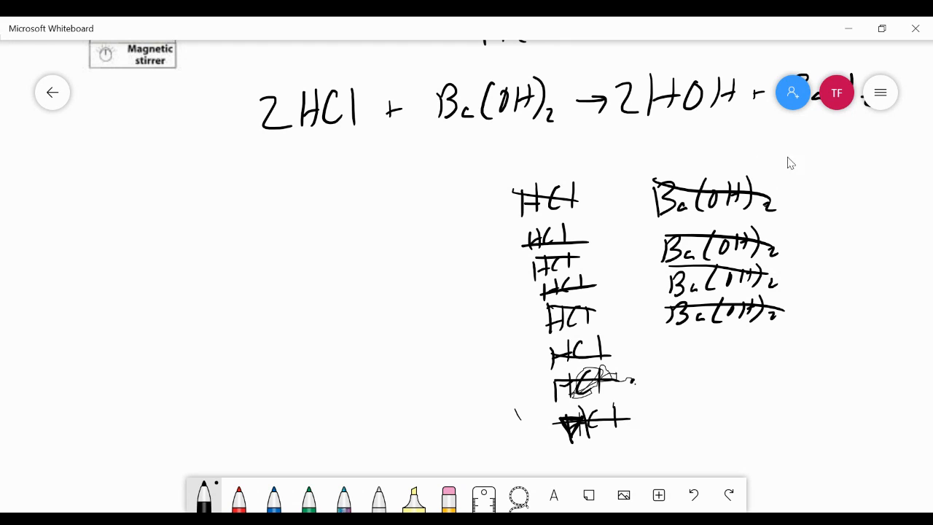
{"action": "mouse_move", "coordinate": [700, 295]}
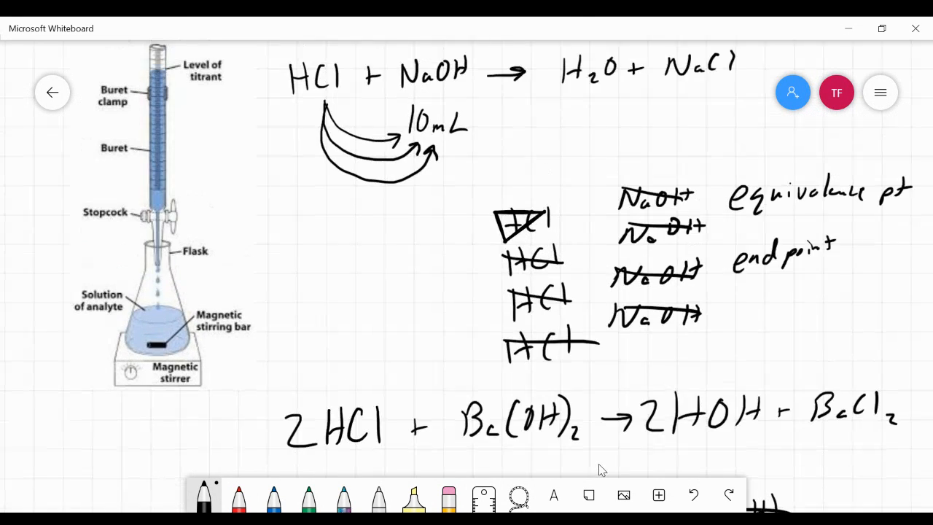
Scroll back up to show the buret diagram and the HCl + NaOH equation.
{"action": "scroll", "scroll_direction": "up", "scroll_amount": 3}
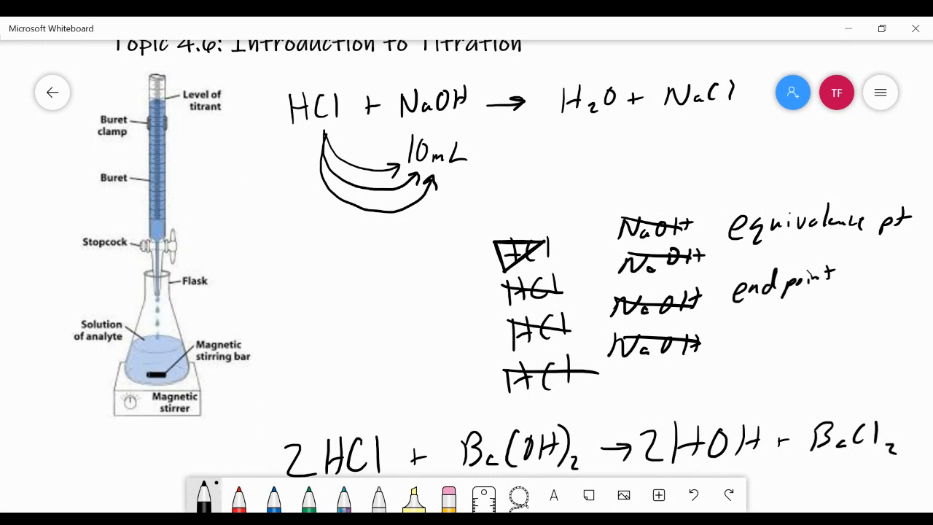